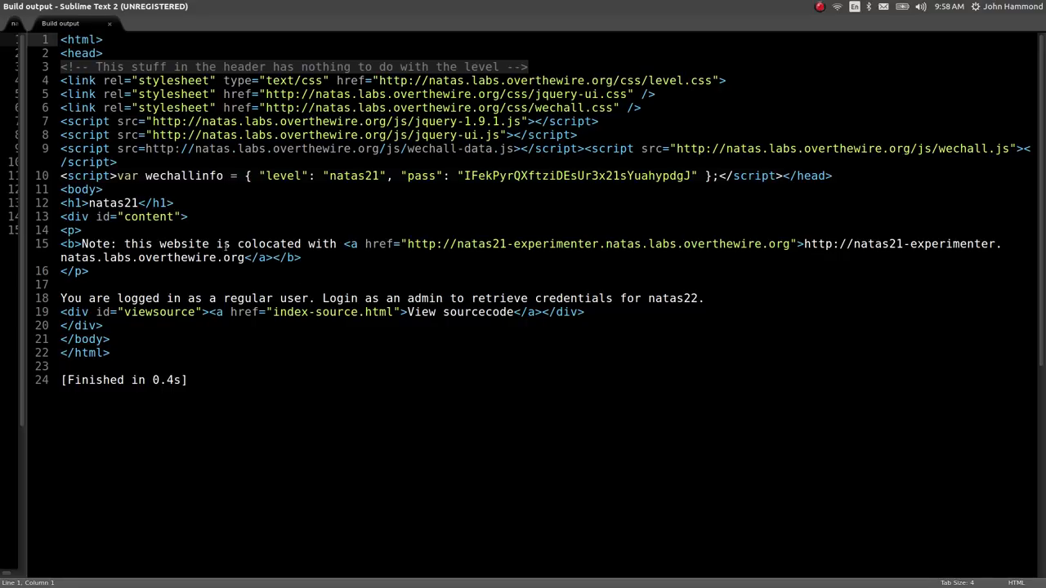
Copy the natas21-experimenter site address from the note line in the build output
left_click_drag(407, 243, 544, 244)
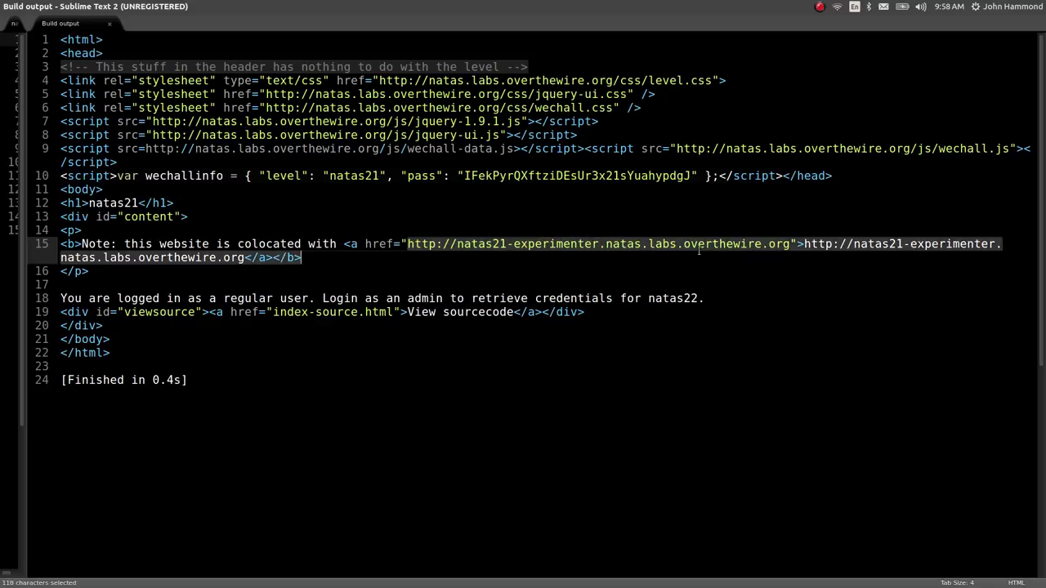
left_click(719, 244)
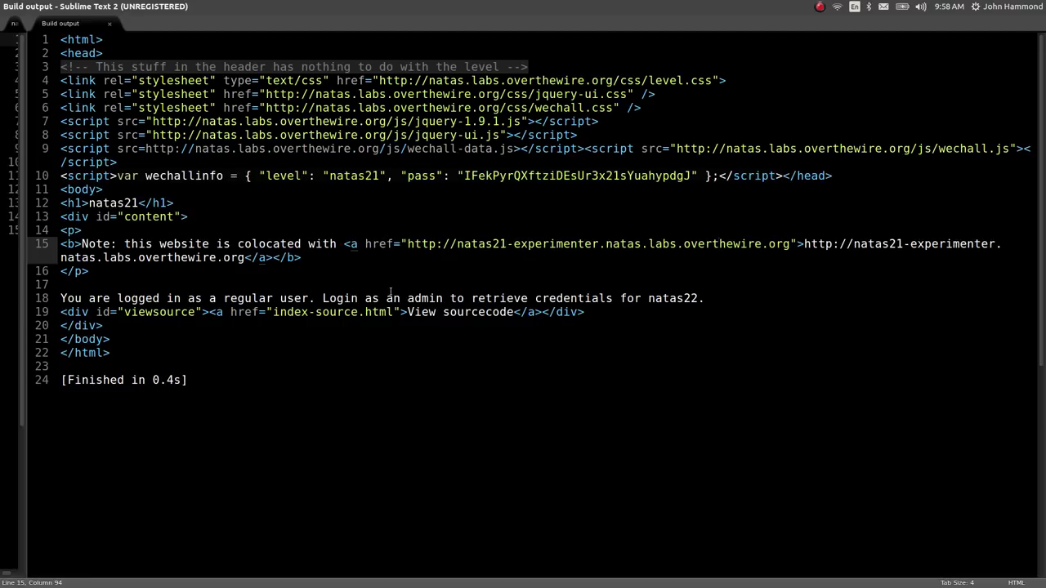
left_click_drag(407, 243, 789, 244)
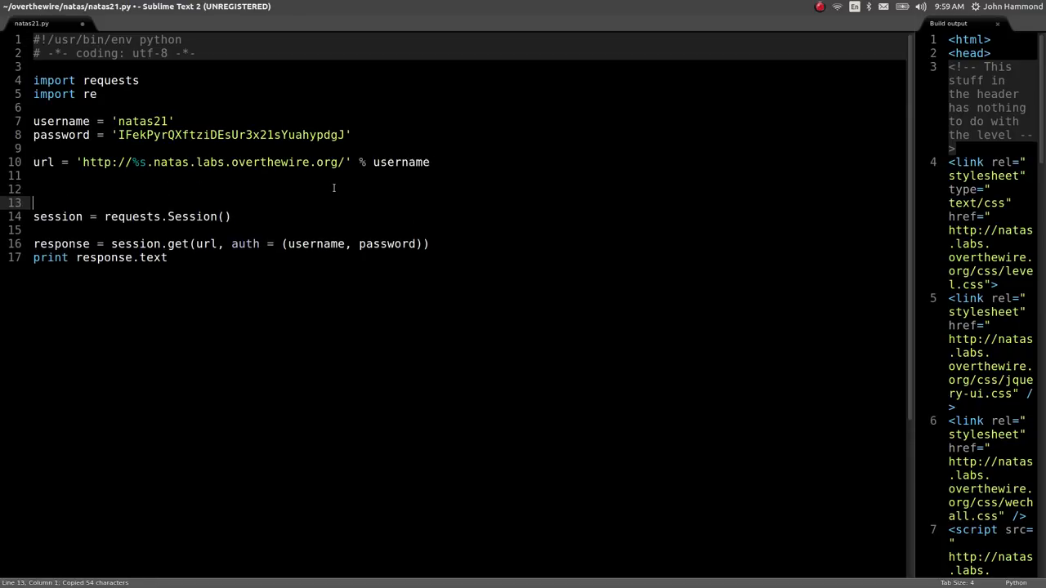
type("experimenter")
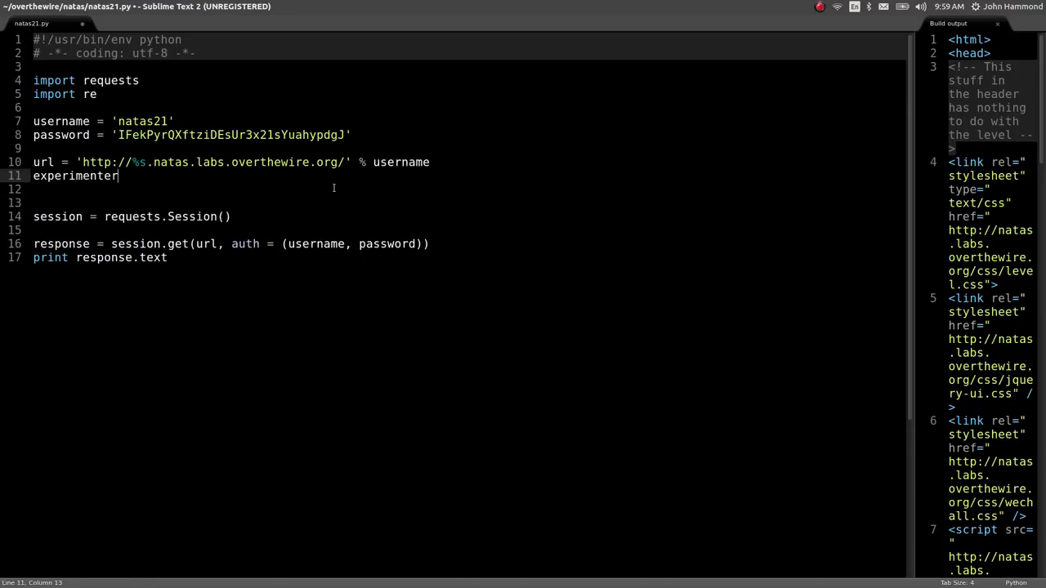
type("= 'http://natas21-experimenter.natas.labs.overthewire.org'")
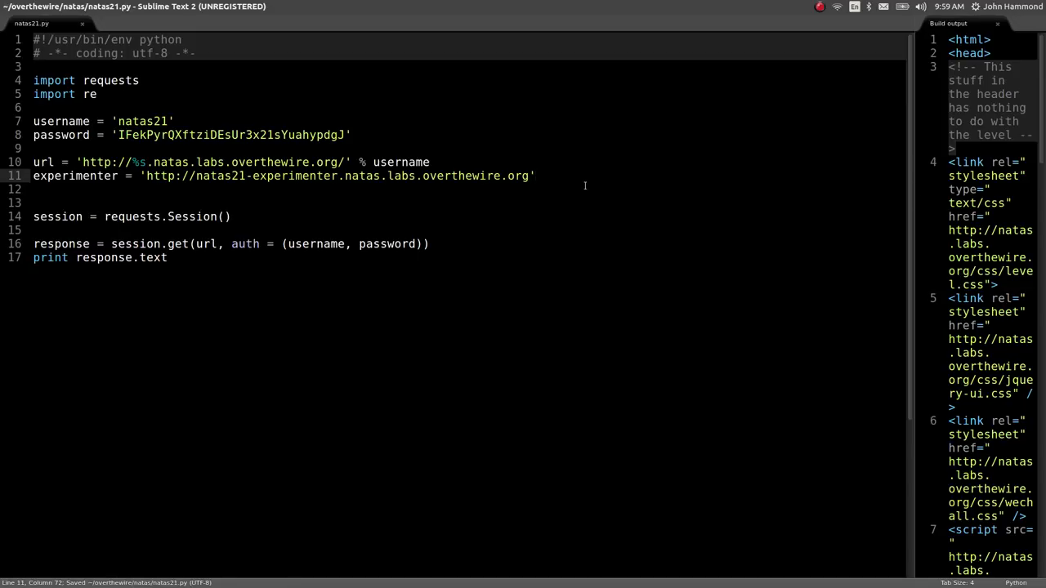
type("index-source.html")
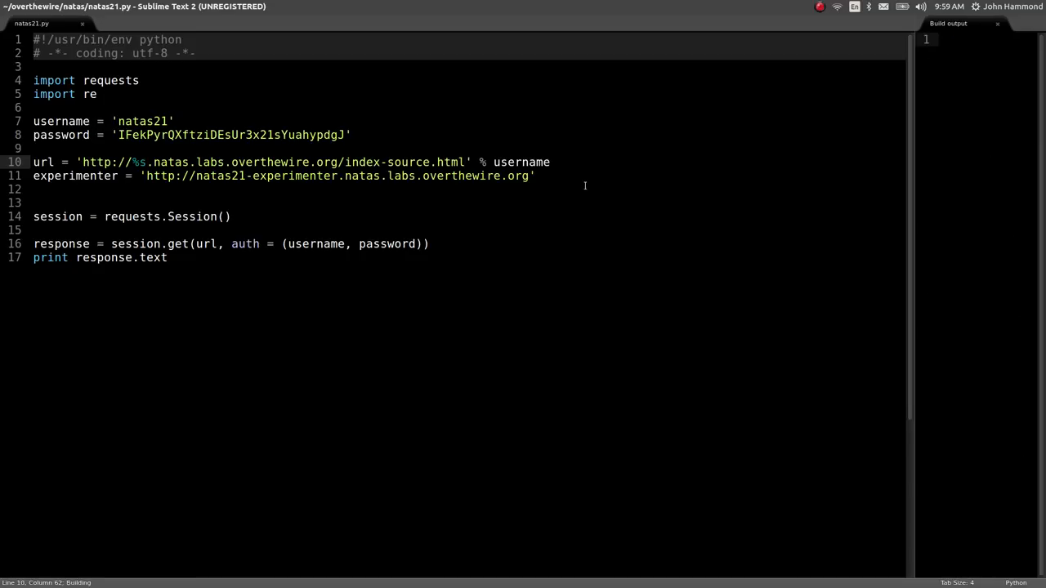
key("ctrl+b")
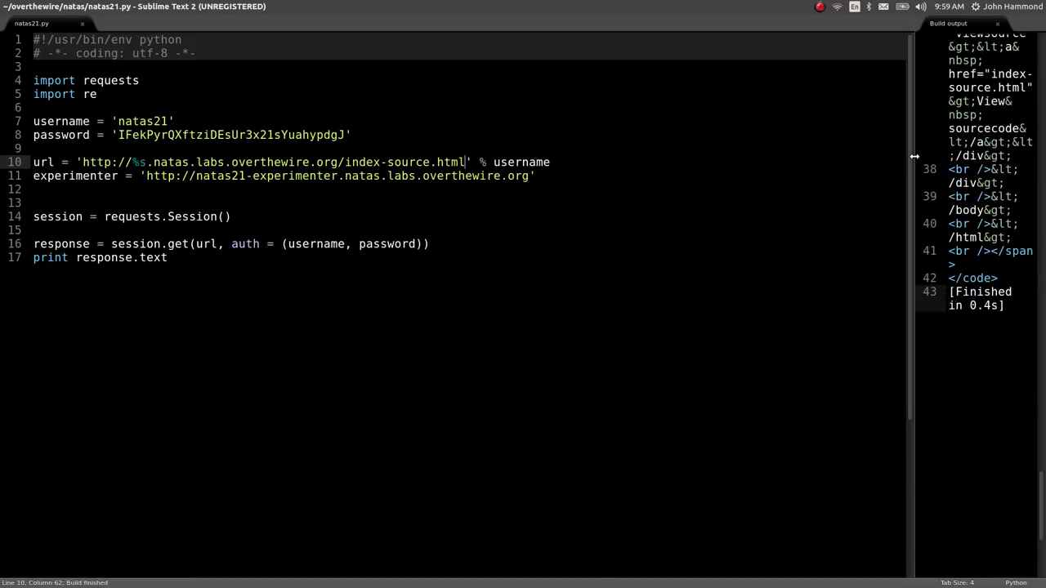
Move the natas21 source listing into an untitled document and select the admin-check code
type("dee")
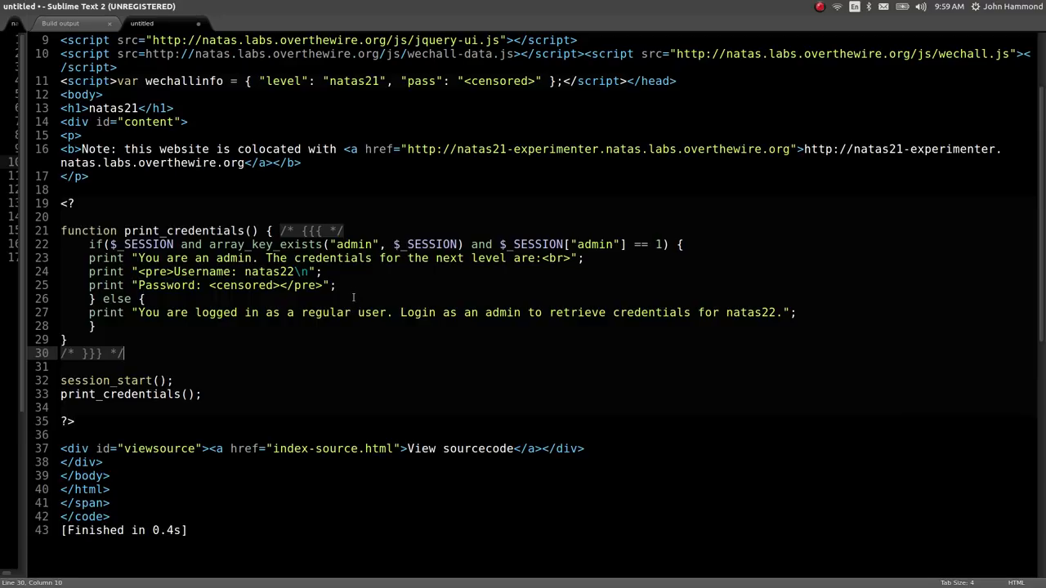
mouse_move(354, 343)
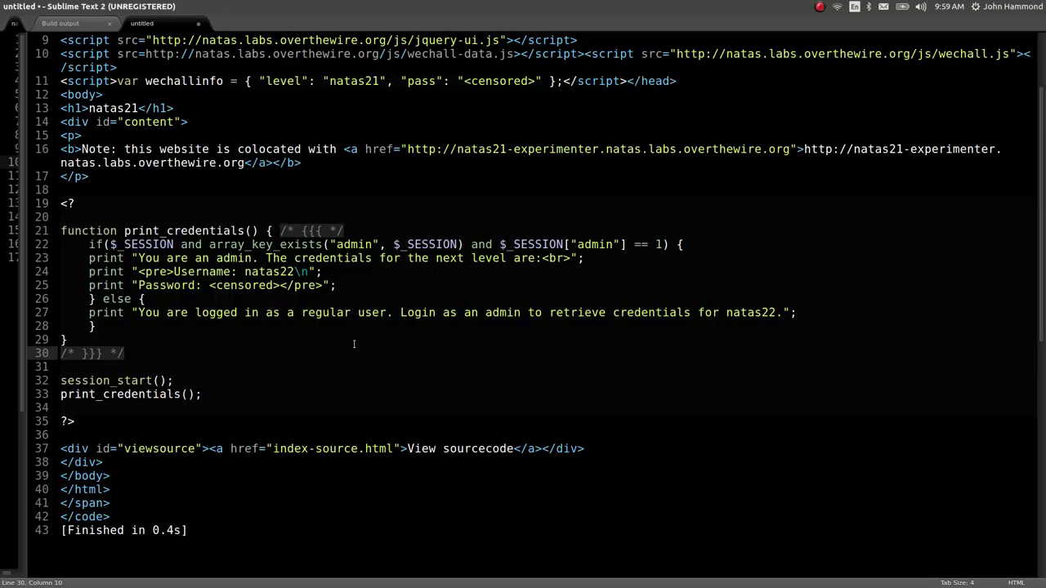
left_click_drag(61, 380, 201, 394)
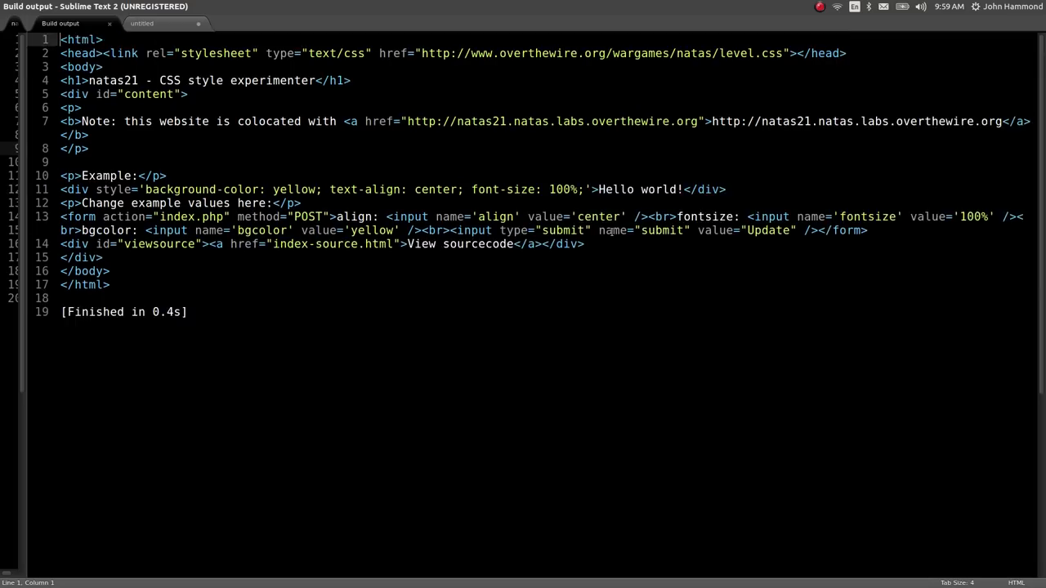
Comment out the original fetch and request the experimenter site with the same credentials
left_click_drag(160, 81, 255, 80)
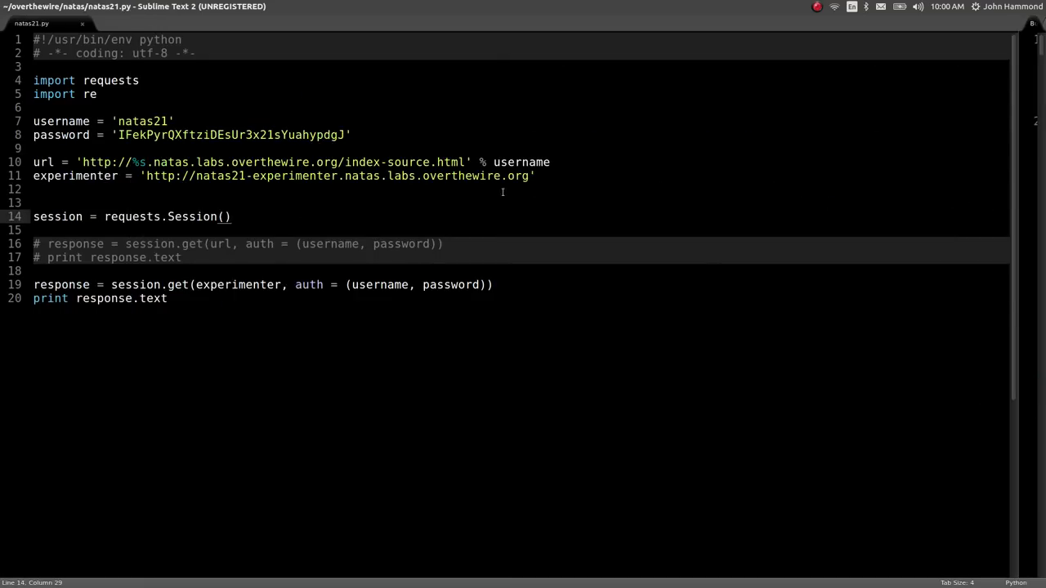
Append /index-source.html to the experimenter URL and rerun the script
type("/index-source")
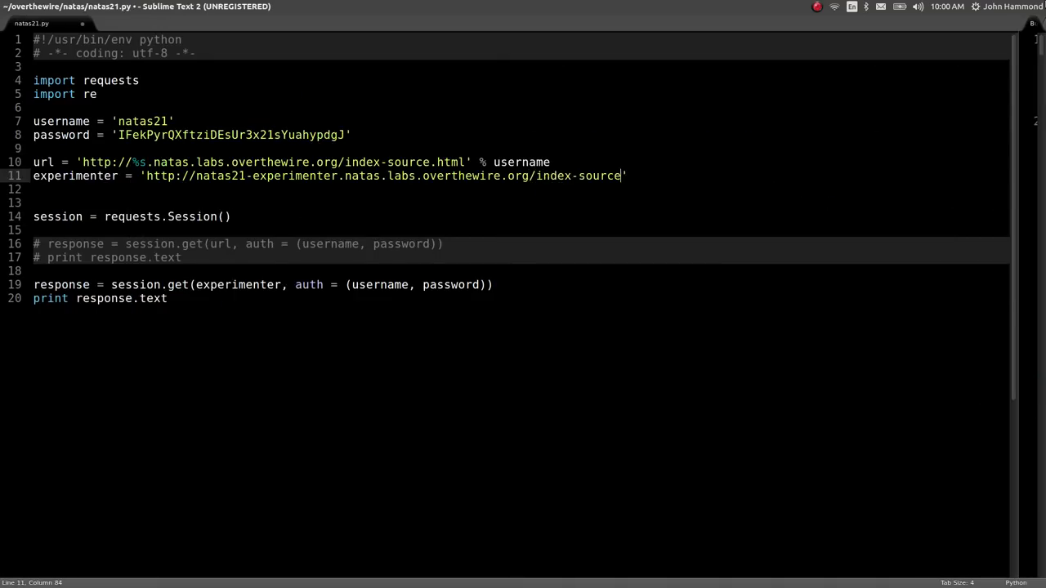
type(".html")
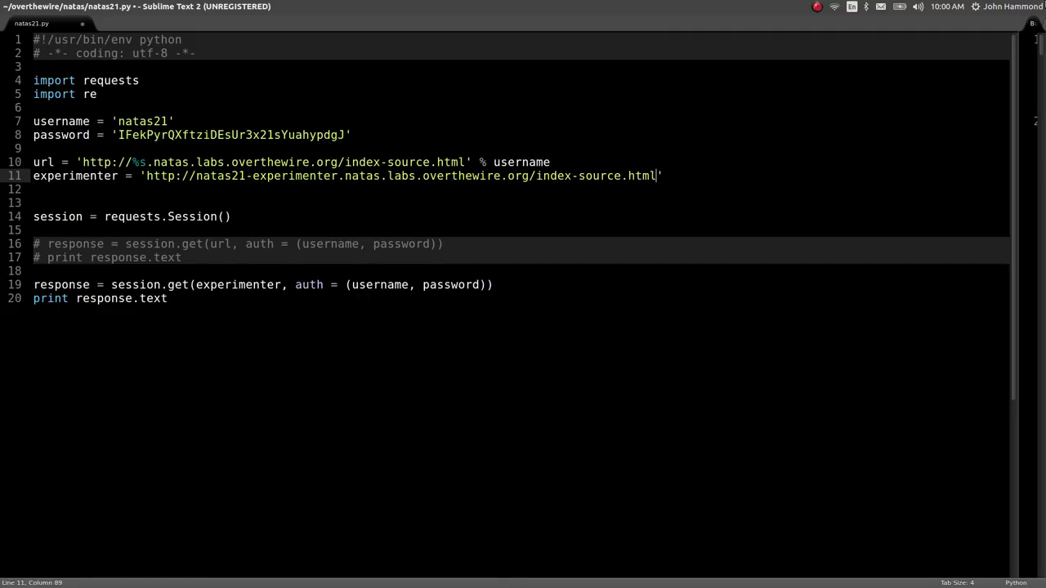
key("ctrl+b")
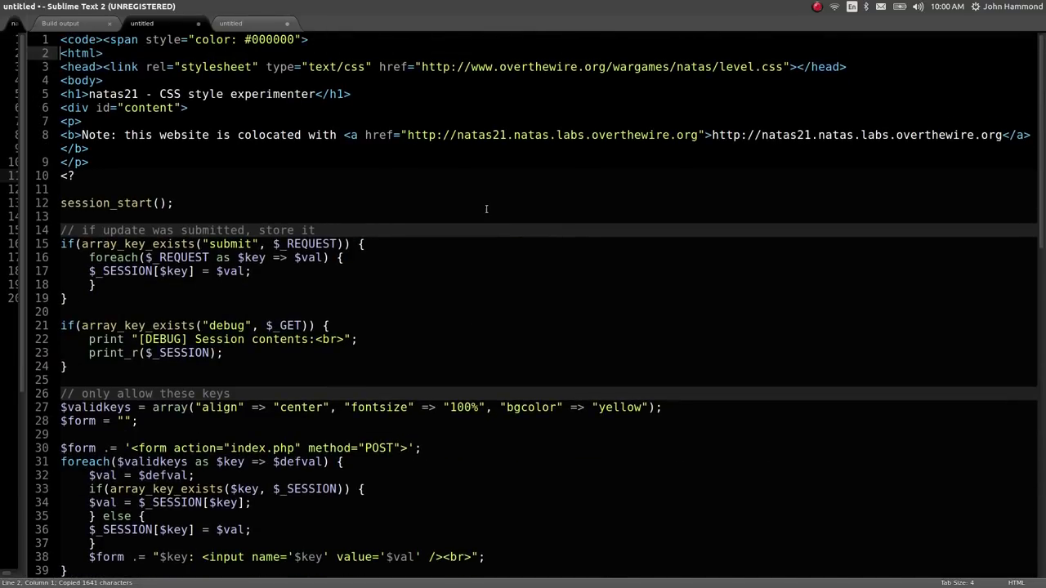
Inspect the experimenter source's session_start, $_REQUEST storage loop and debug code
scroll("down", 3)
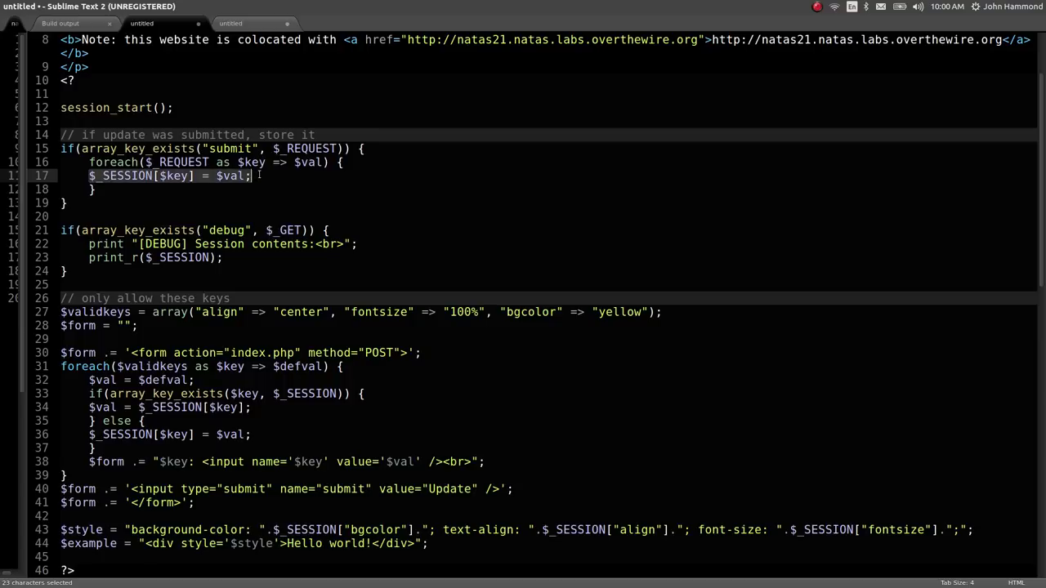
left_click(253, 175)
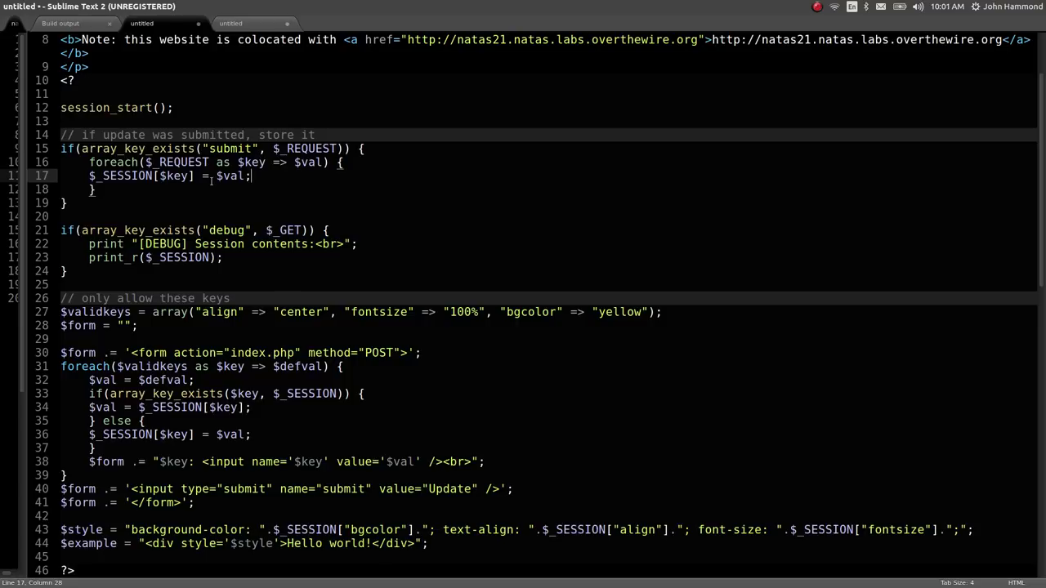
double_click(306, 148)
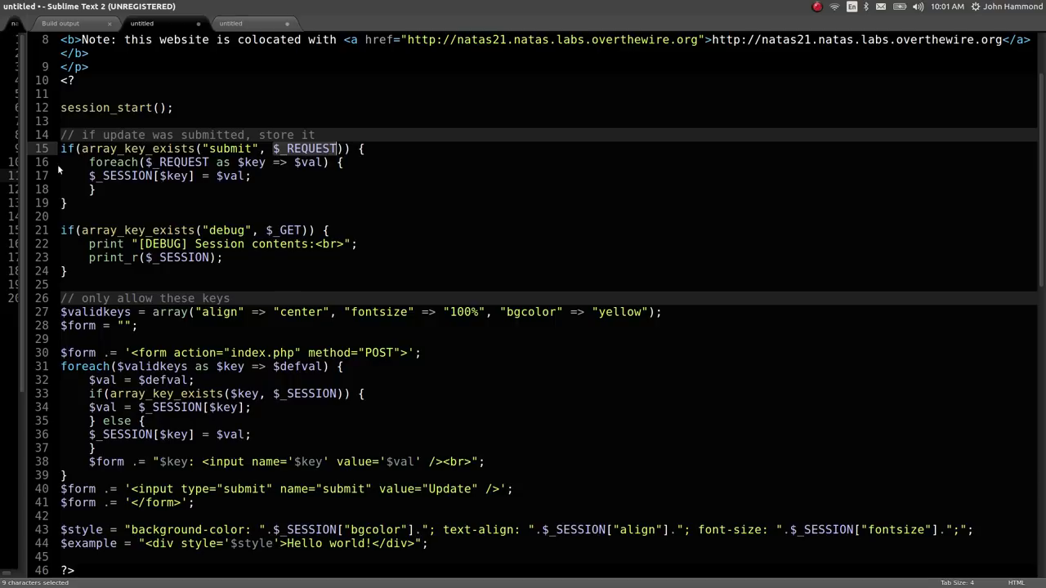
left_click(229, 271)
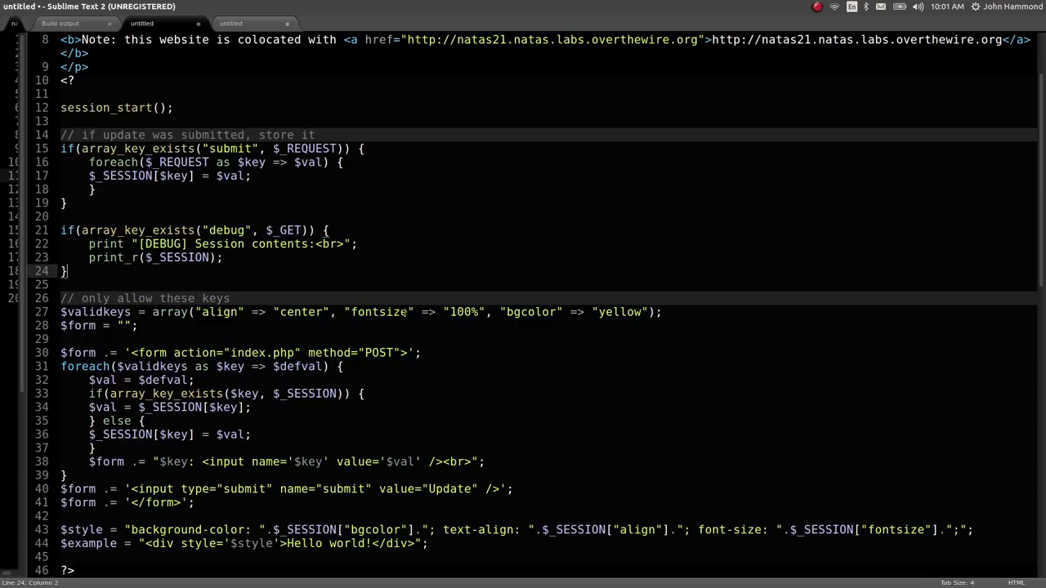
scroll("down", 3)
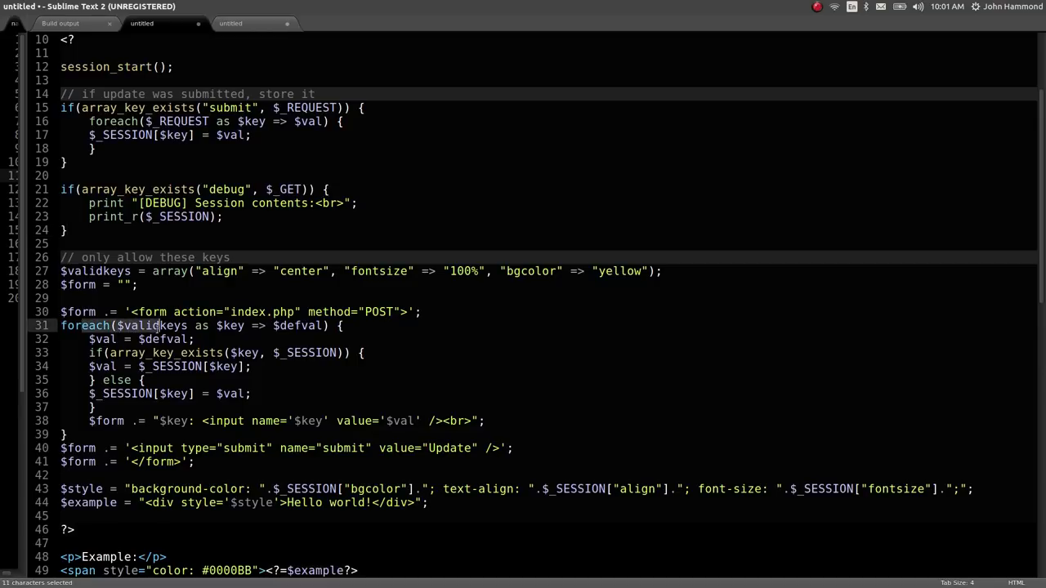
left_click_drag(155, 325, 214, 326)
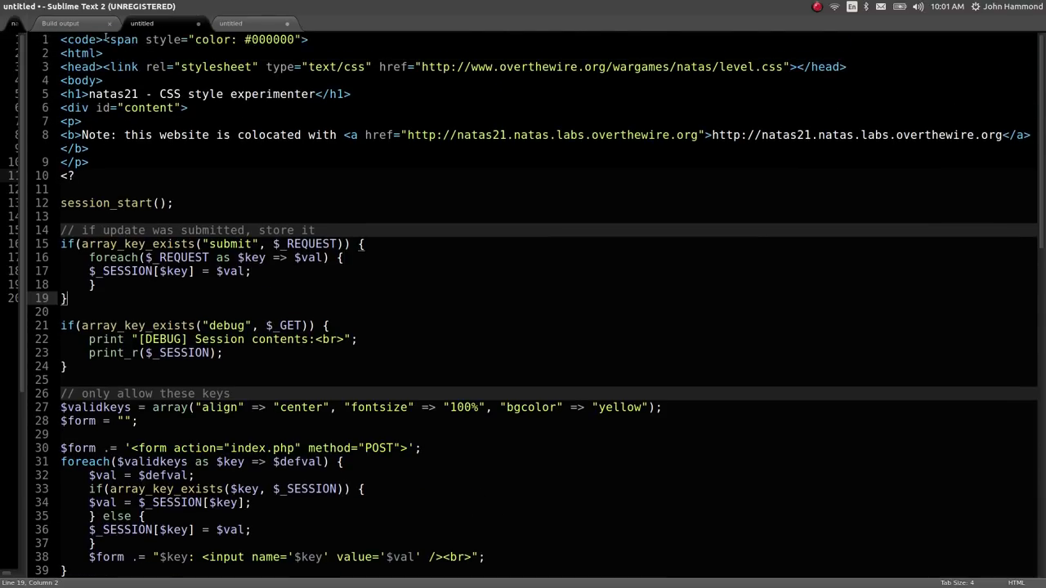
left_click(81, 39)
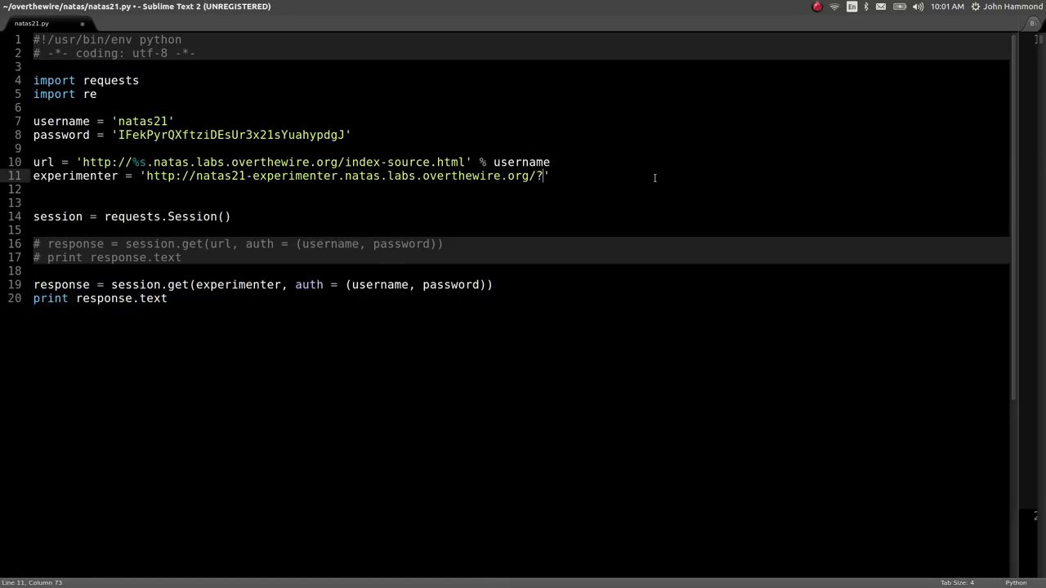
Add debug=true&submit=1 to the experimenter URL and run the script
type("debug=tr")
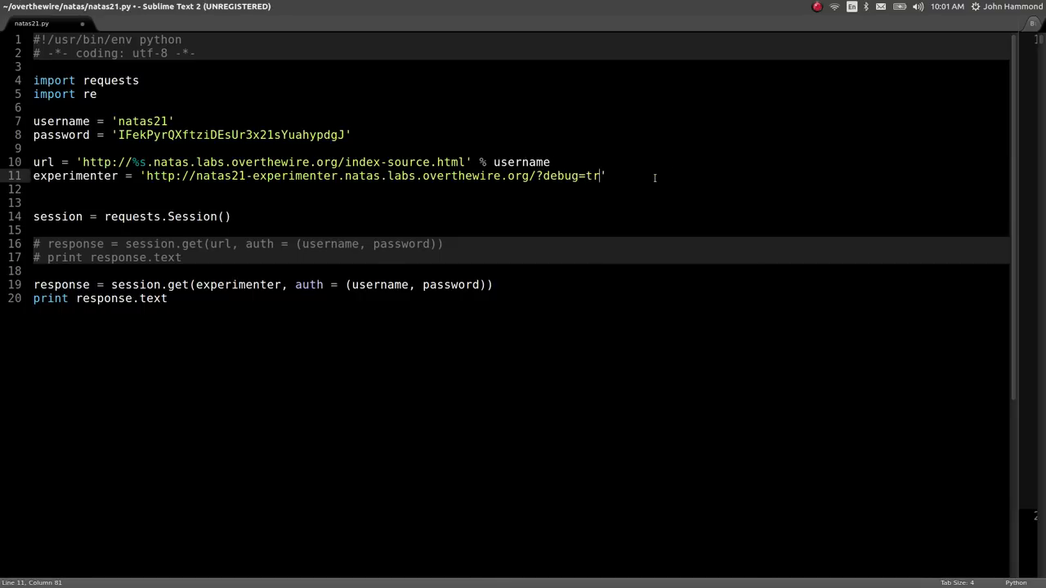
type("ue")
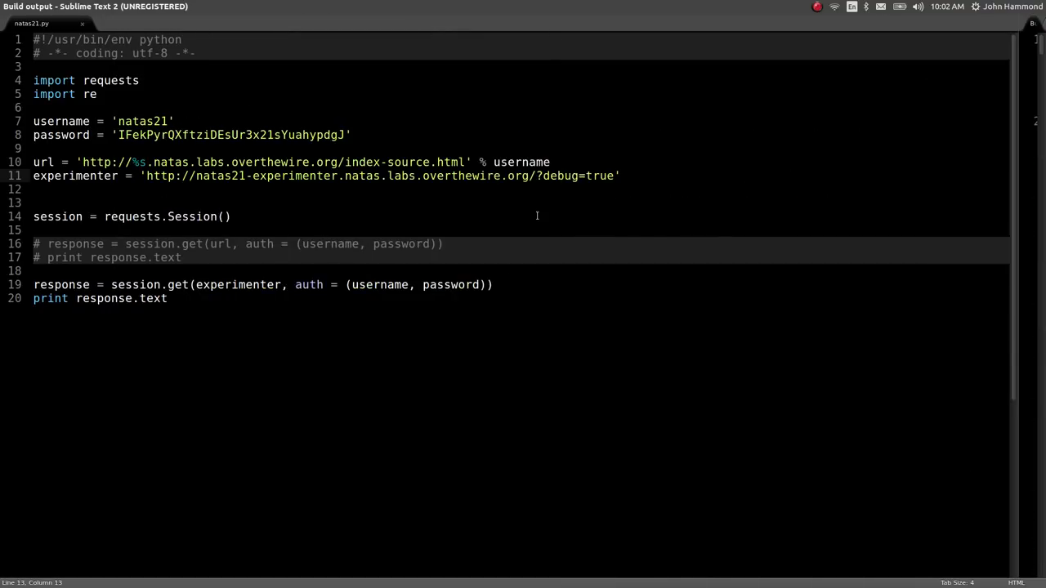
mouse_move(673, 237)
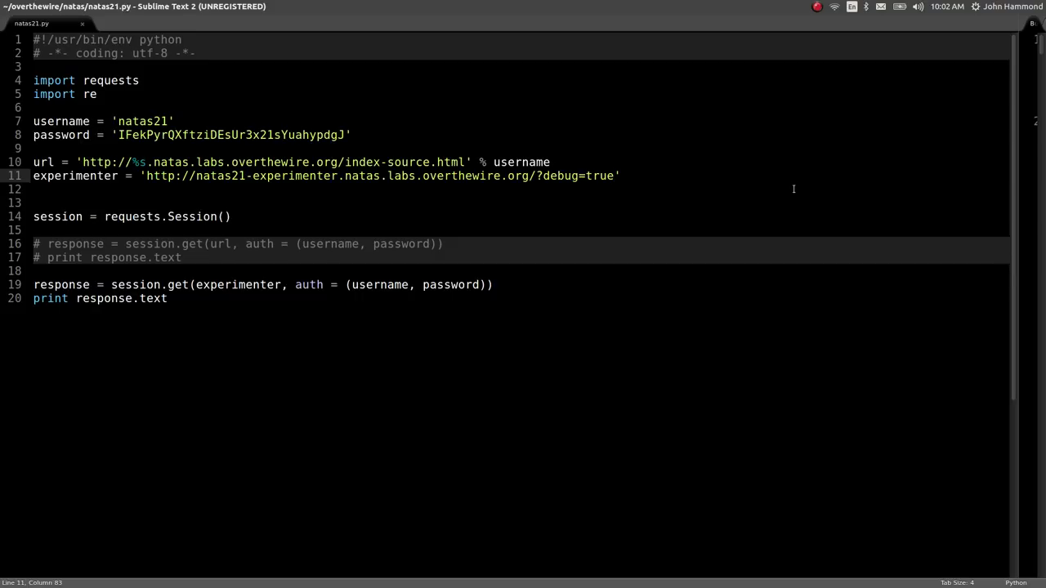
left_click(615, 176)
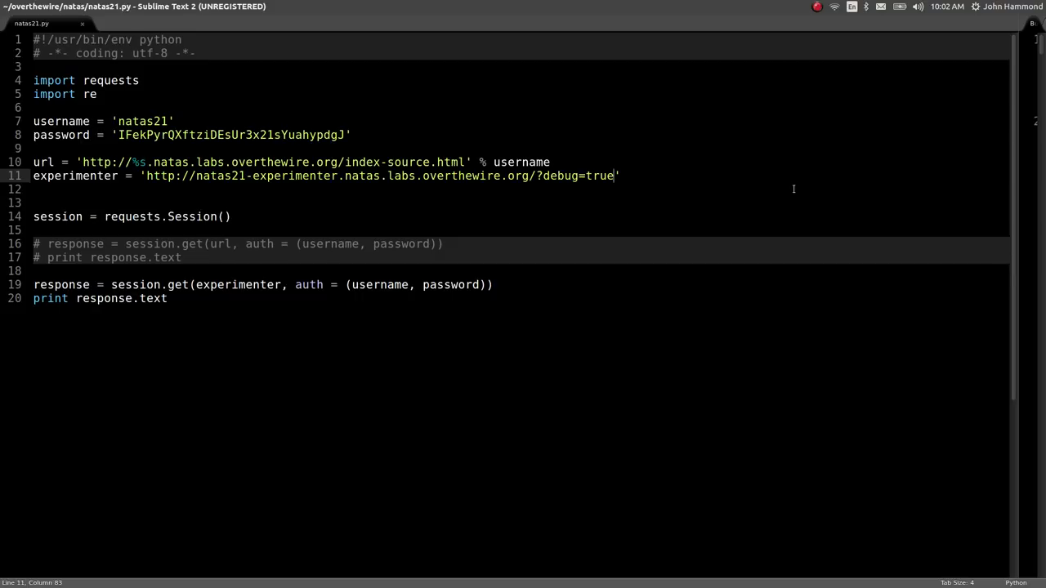
type("&submit=1")
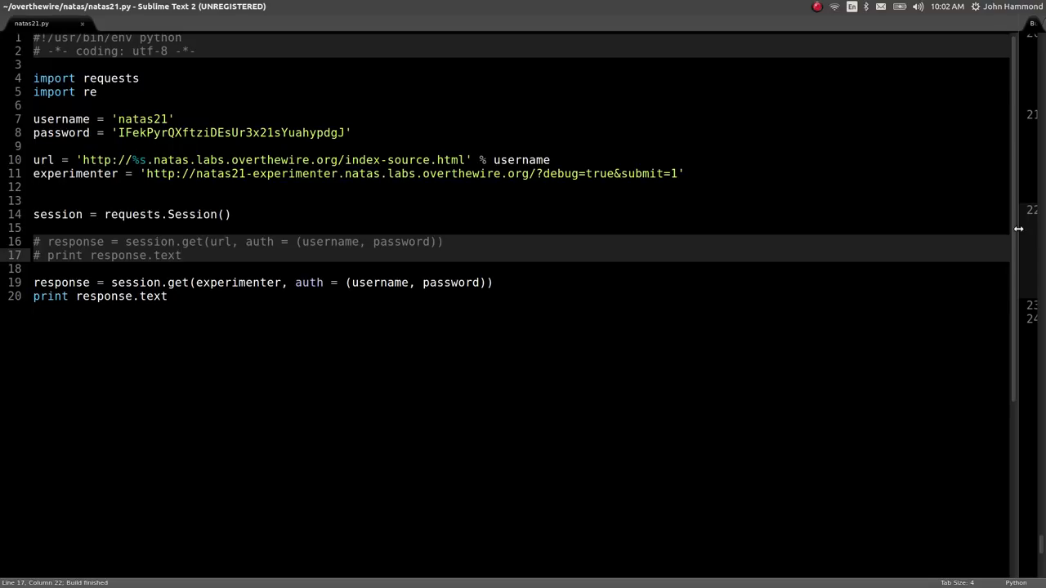
key("ctrl+b")
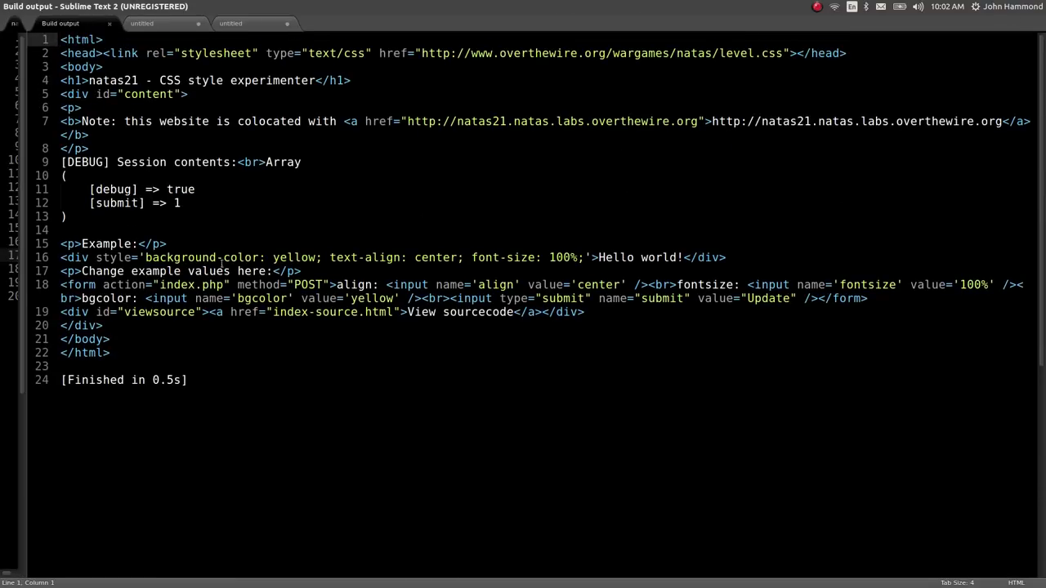
left_click(67, 215)
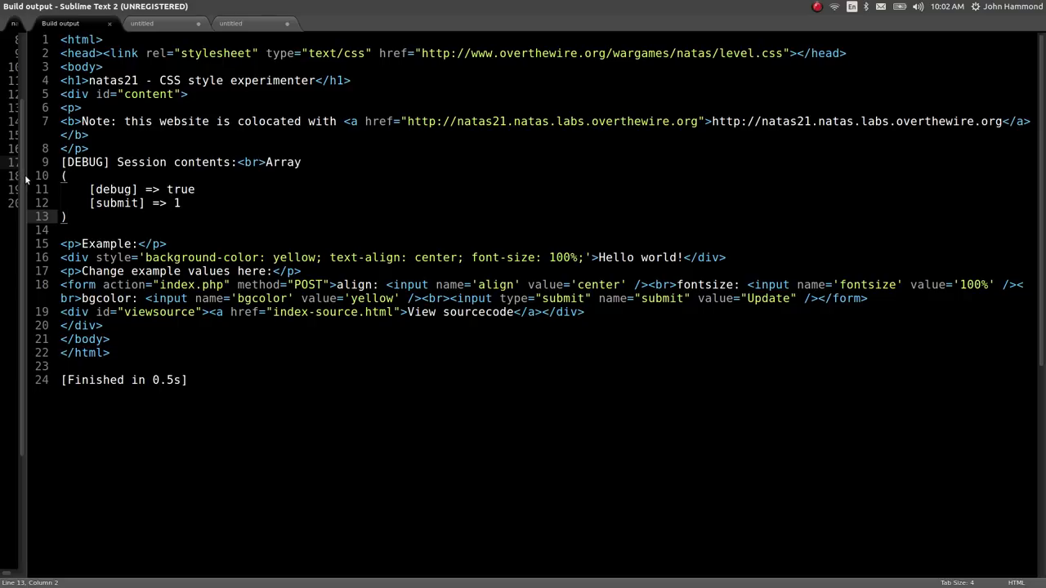
Append &admin=1 to the experimenter URL query and rebuild
left_click(49, 23)
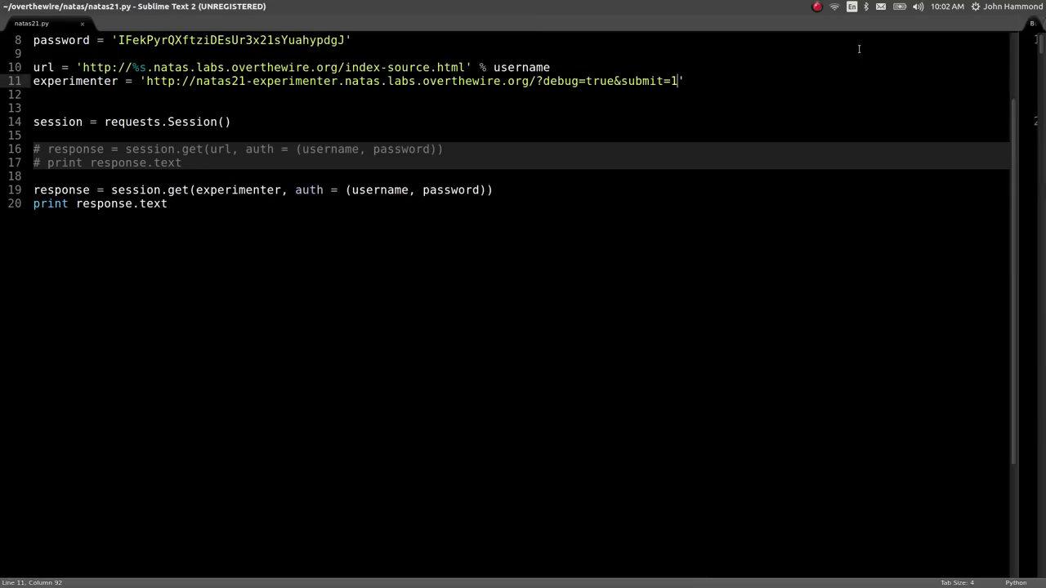
type("&admin=1")
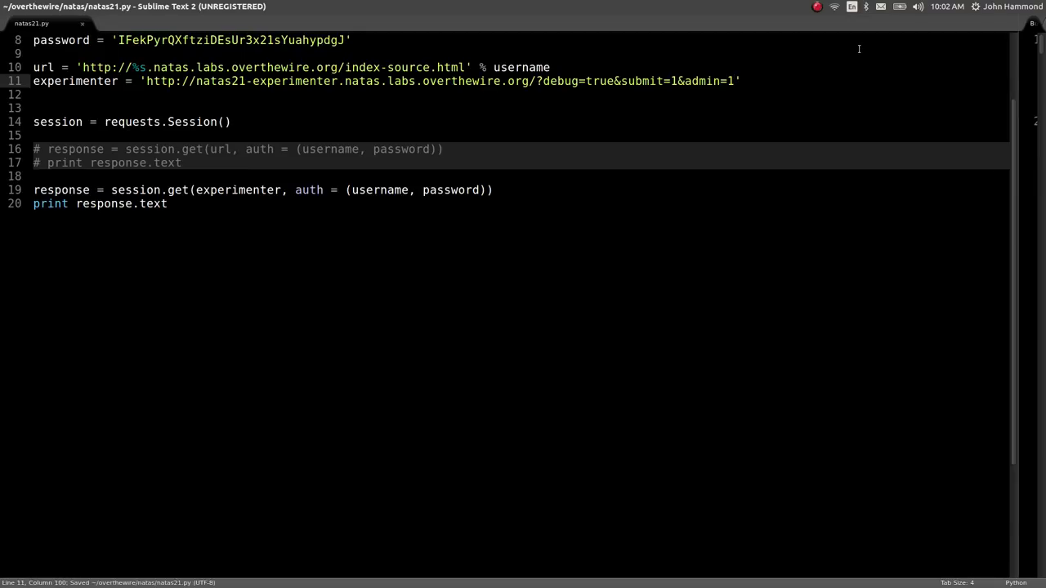
key("ctrl+b")
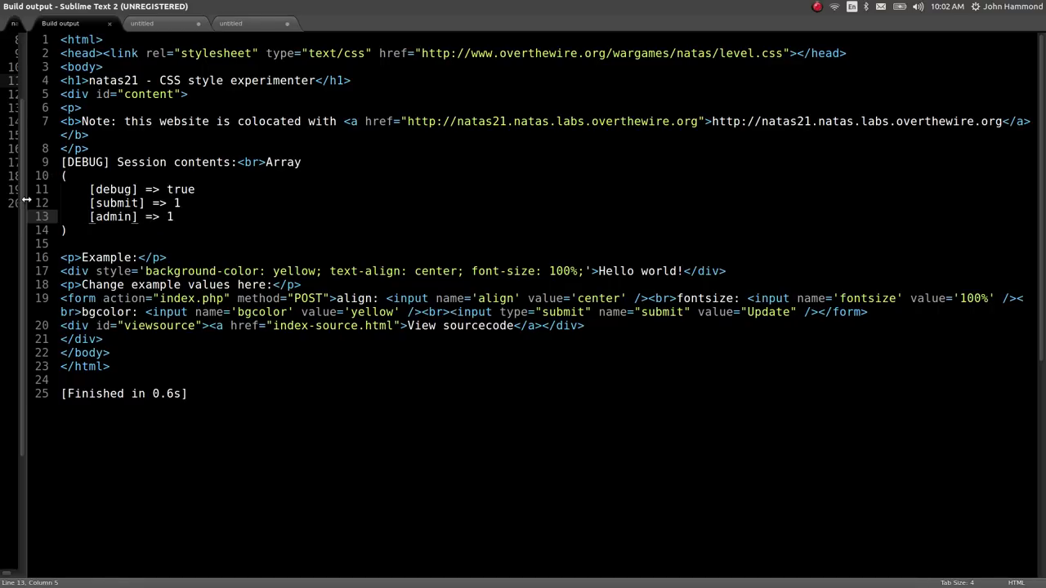
left_click(33, 23)
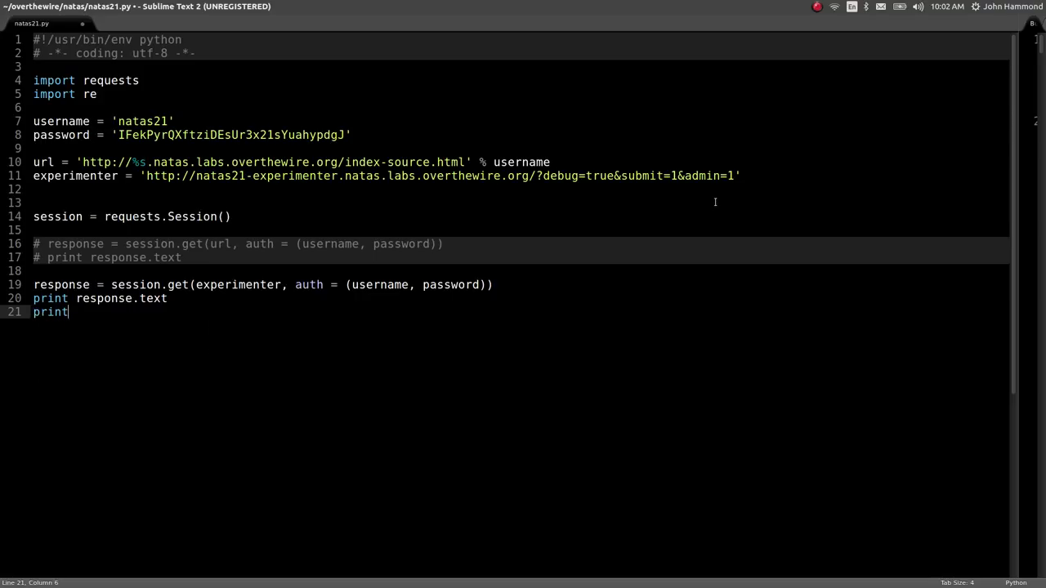
Print session.cookies["PHPSESSID"], run the script, then comment out the experimenter block
type("session.cookies")
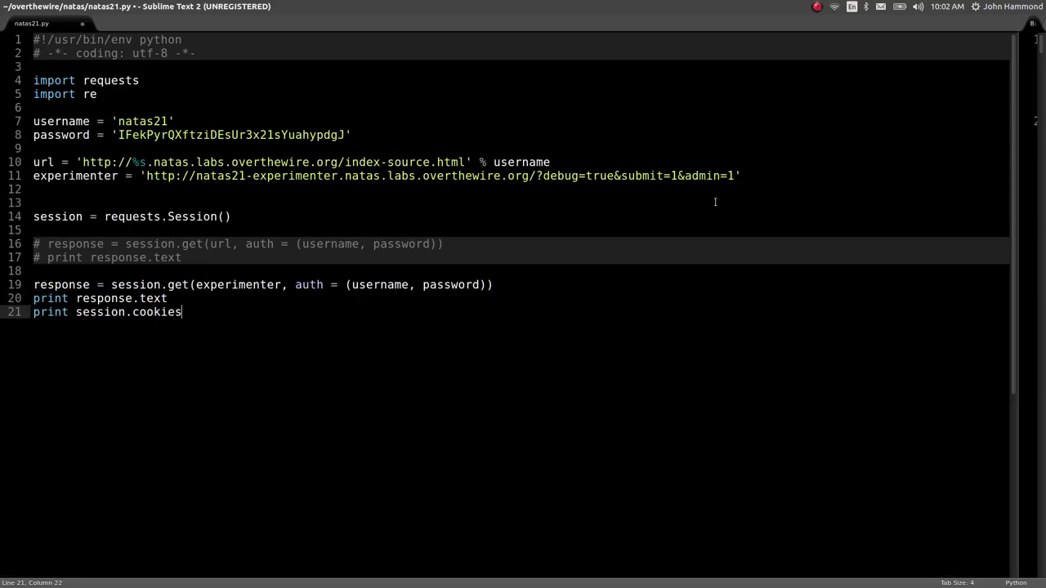
type("[\"PHP\"]")
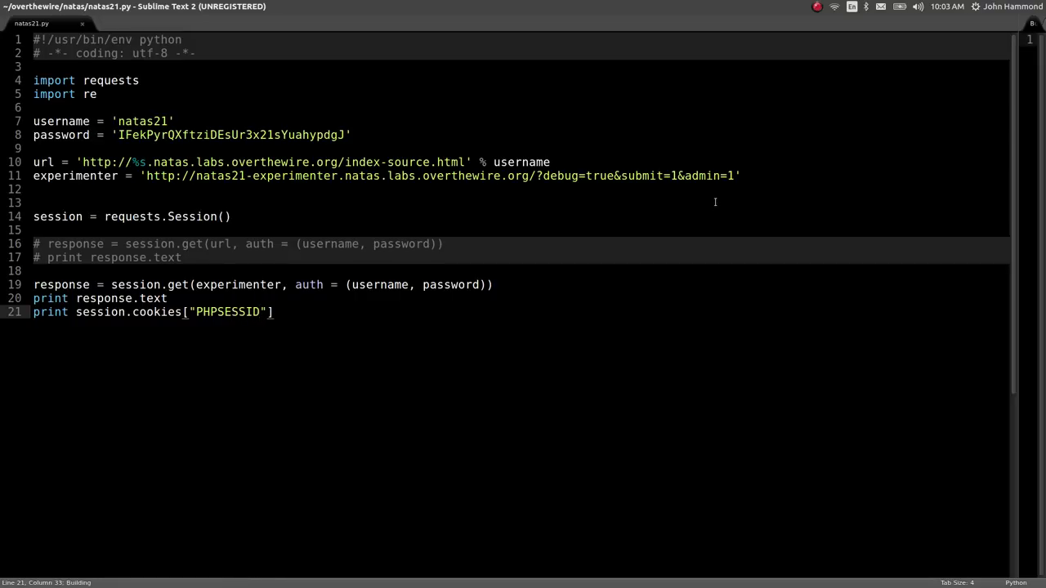
key("ctrl+b")
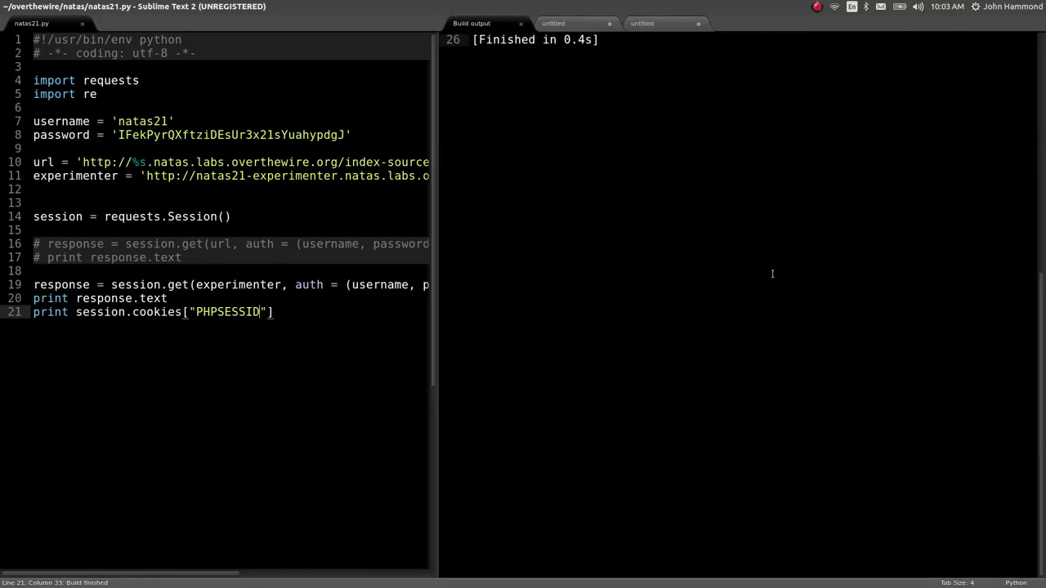
key("ctrl+b")
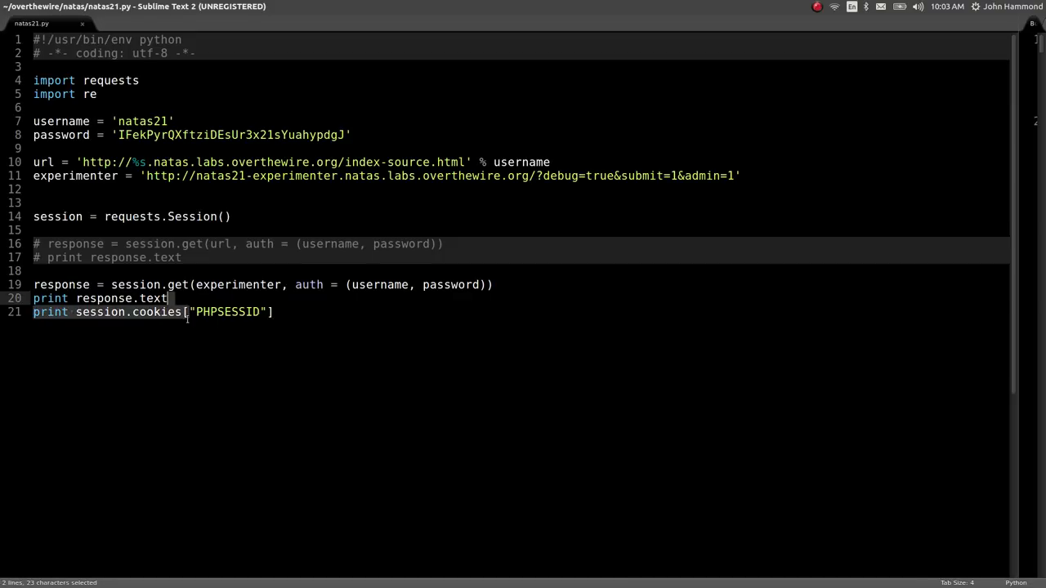
key("ctrl+/")
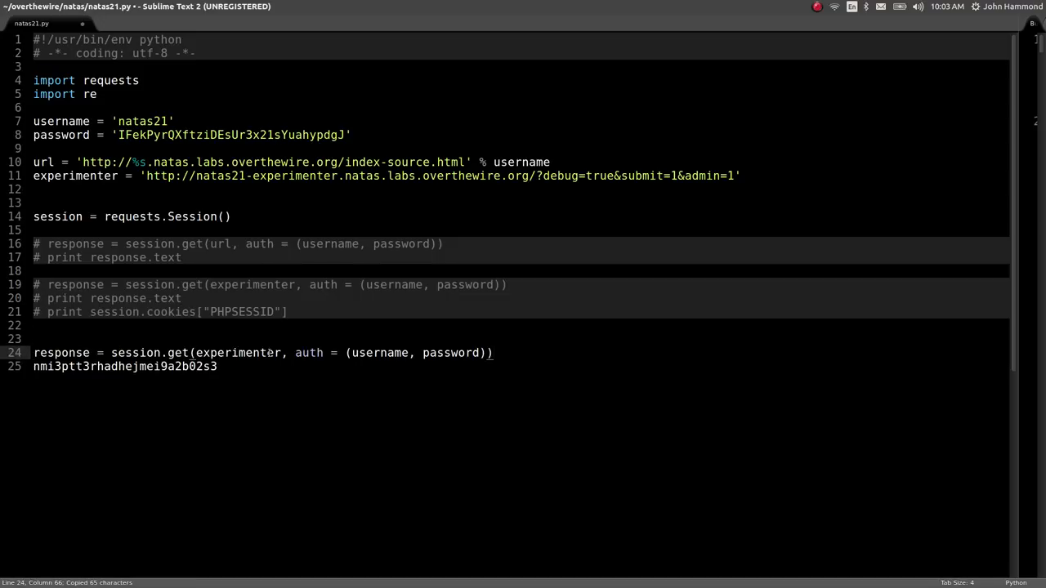
Request the natas21 root with cookies={"PHPSESSID": ...}, print response.text, and run
type("url")
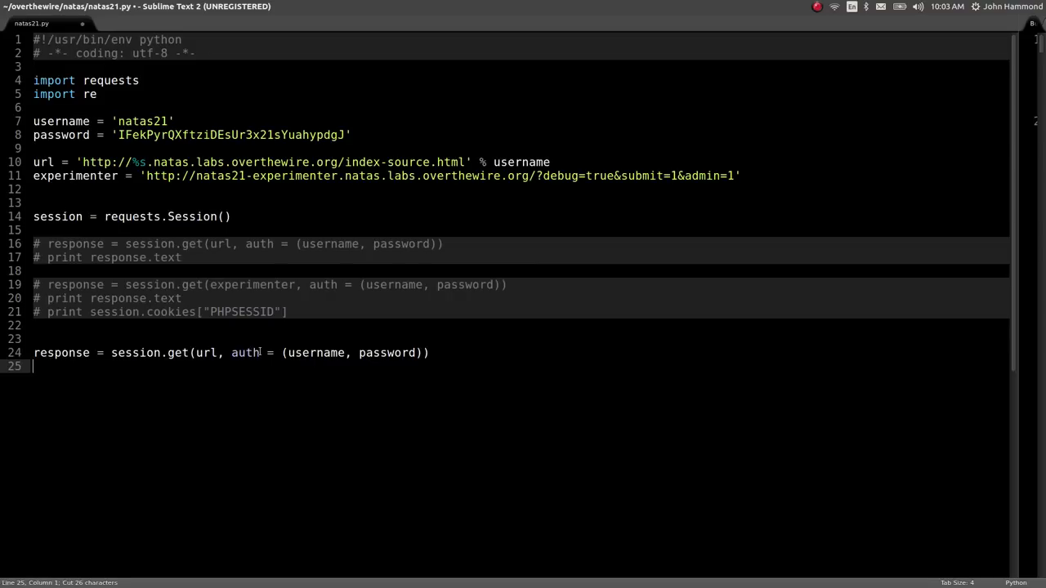
type("c")
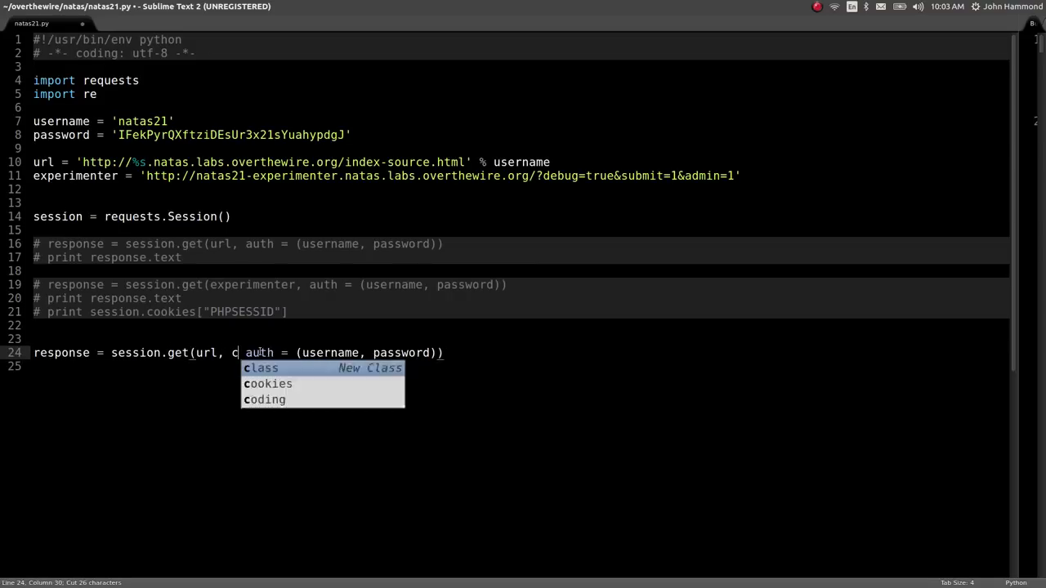
type("ookies = {\"\"}")
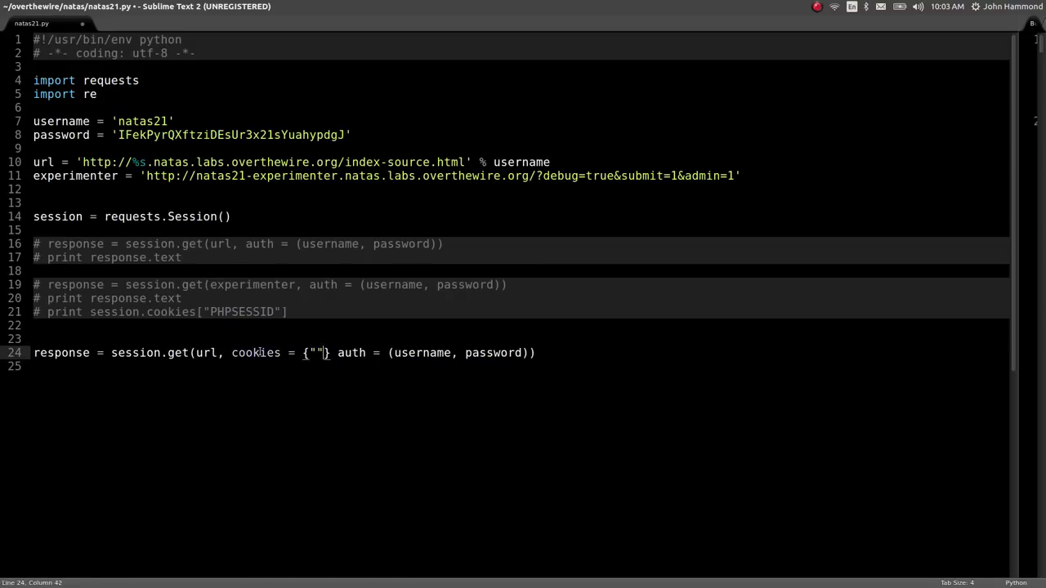
type("PHPSESSID\": \"nmi3ptt3rhadhejmei9a2b02s3")
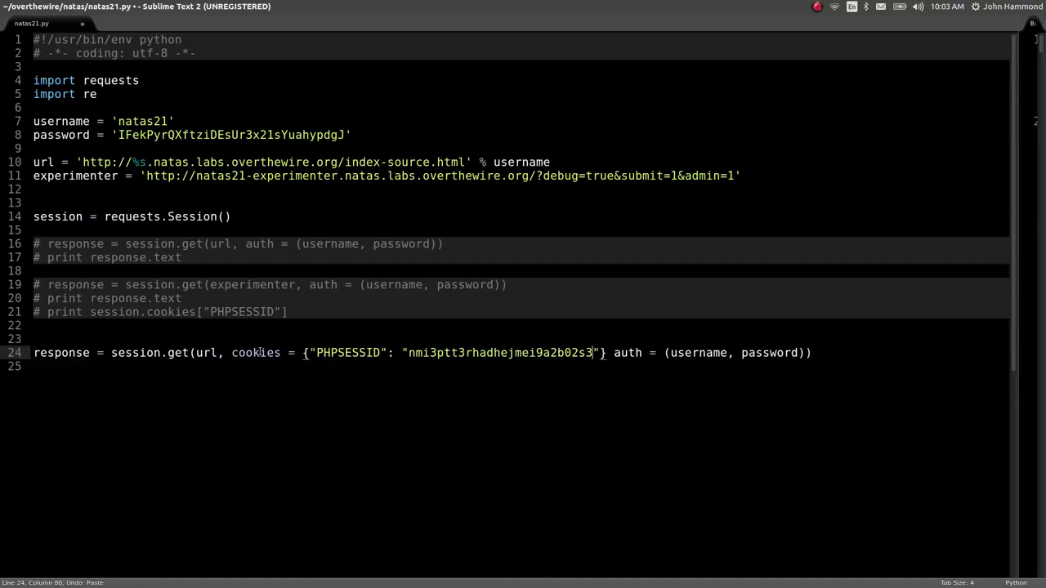
type("p[r")
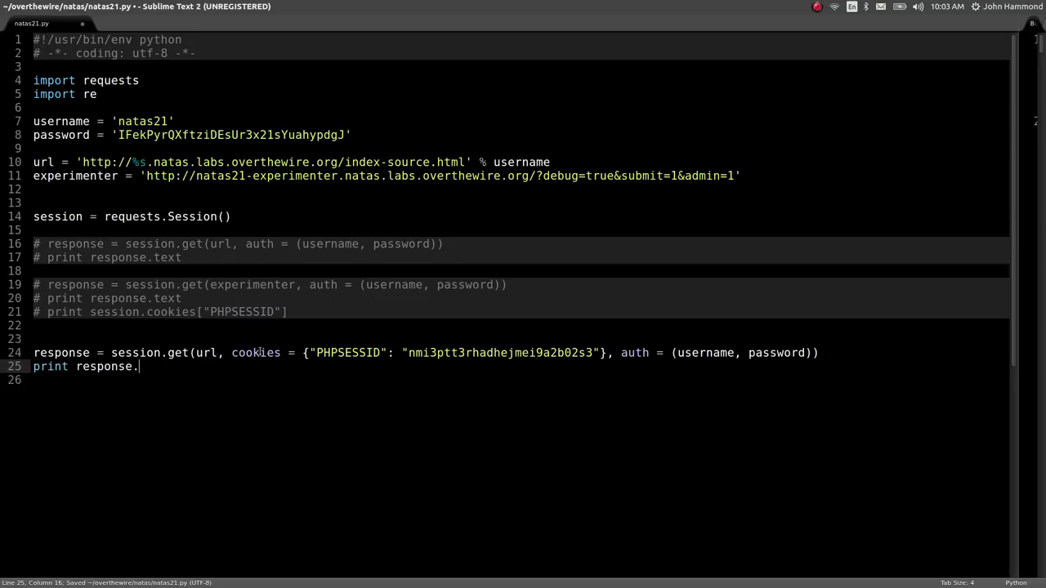
type("text")
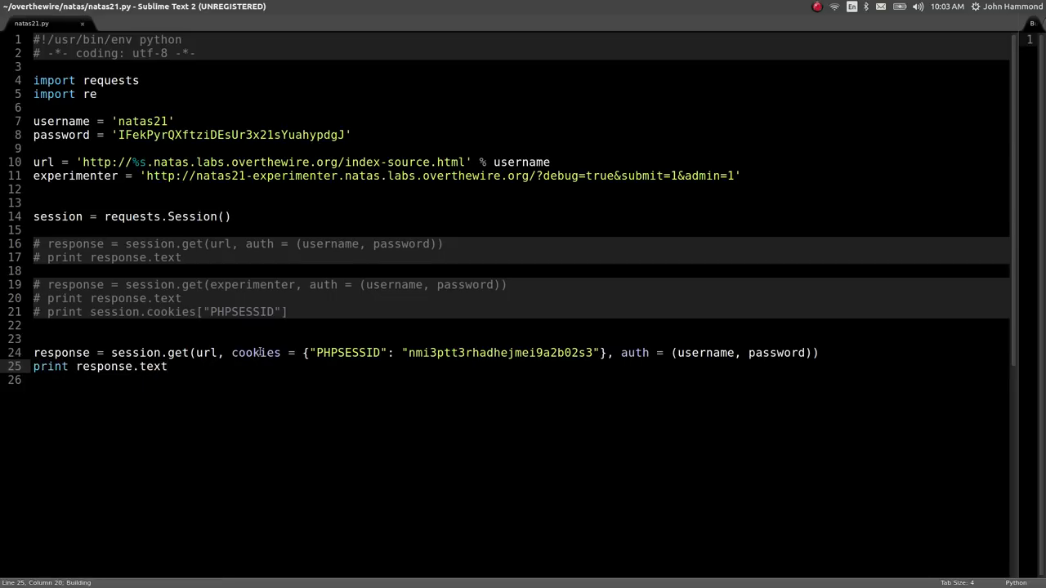
key("ctrl+b")
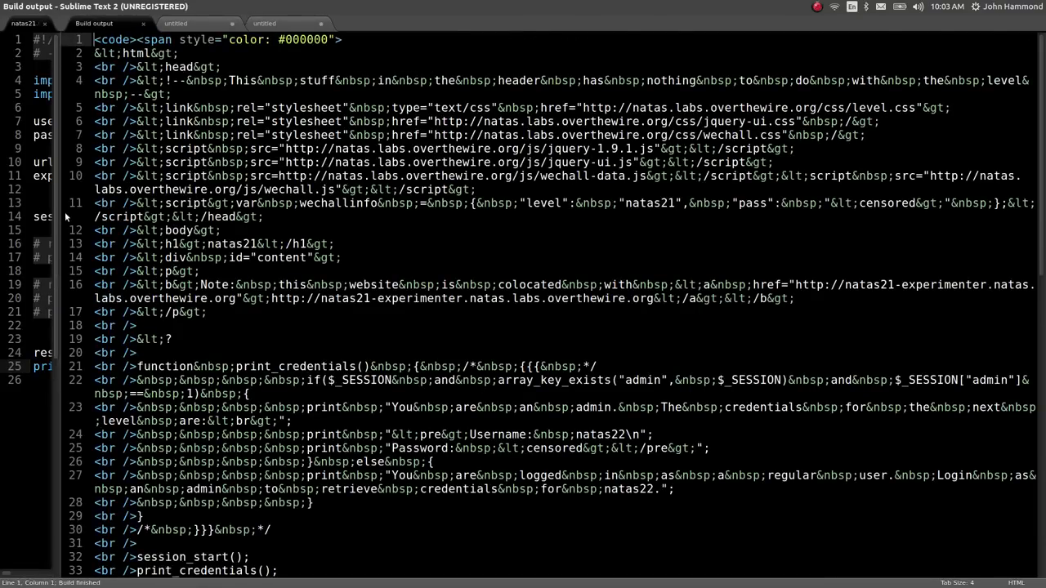
left_click(29, 22)
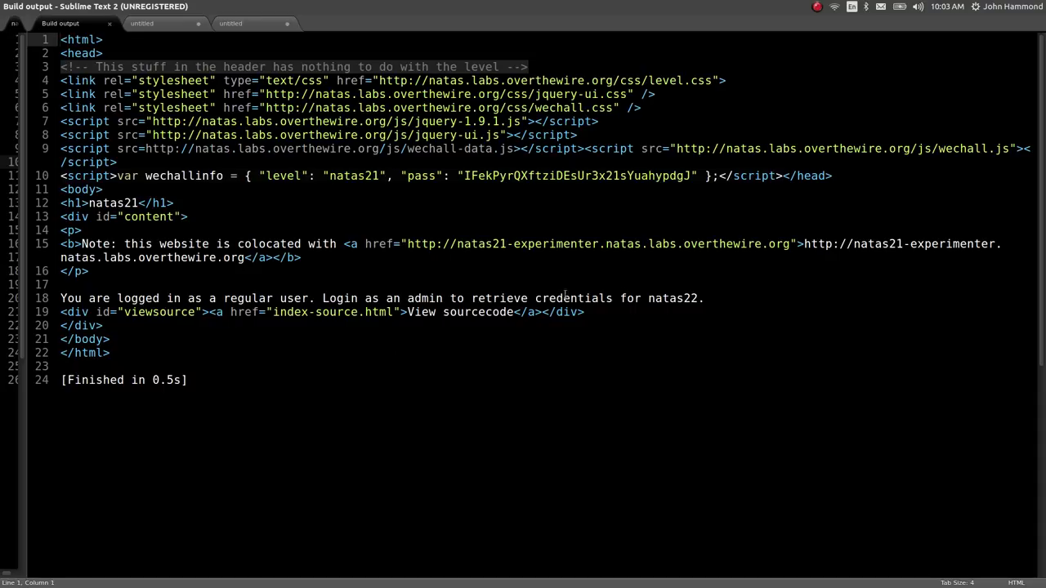
mouse_move(102, 273)
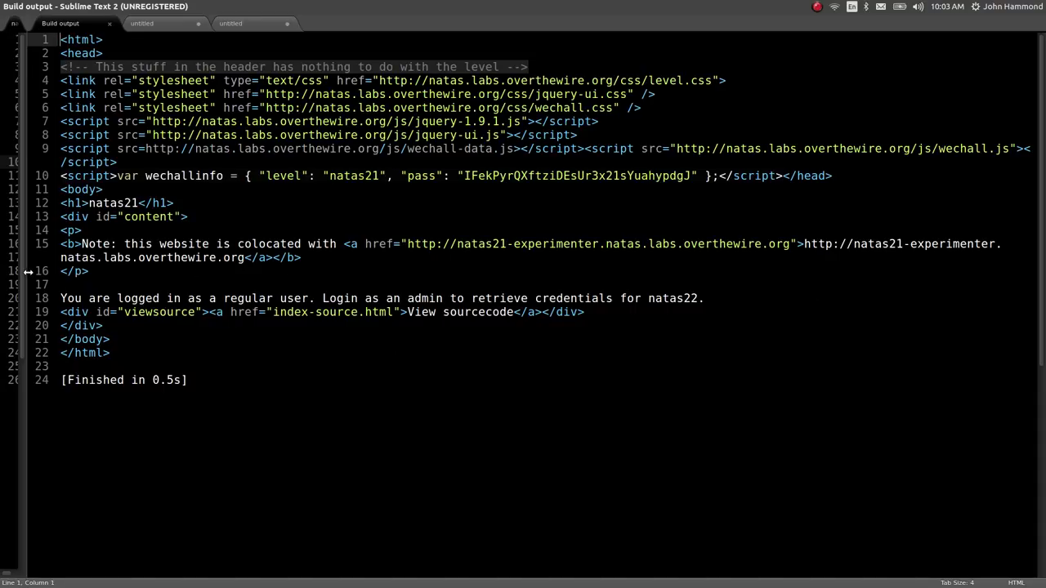
left_click(32, 23)
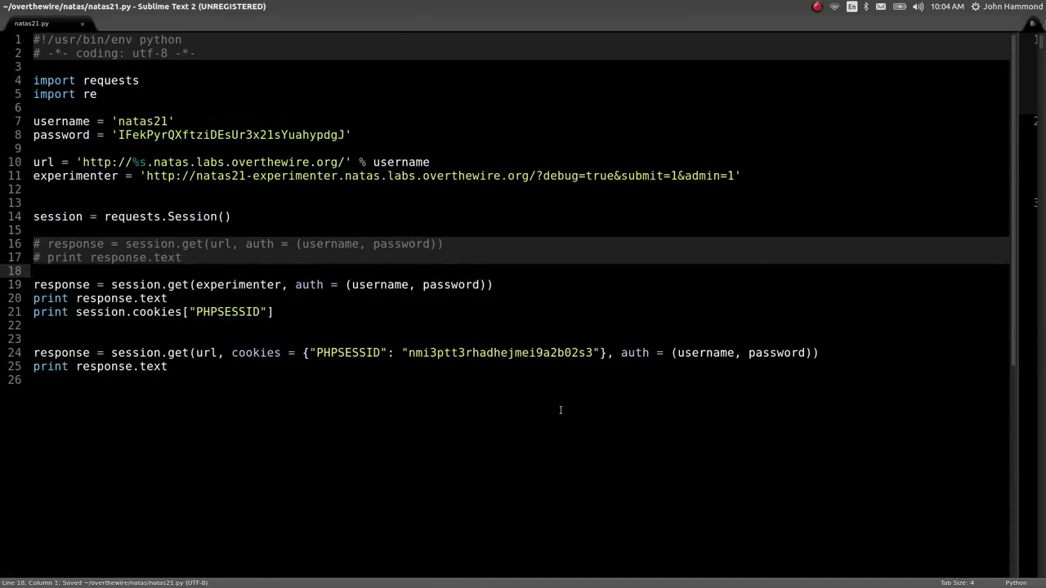
Make the experimenter request a POST with submit=1 and admin=1, stored as old_session
key("ctrl+b")
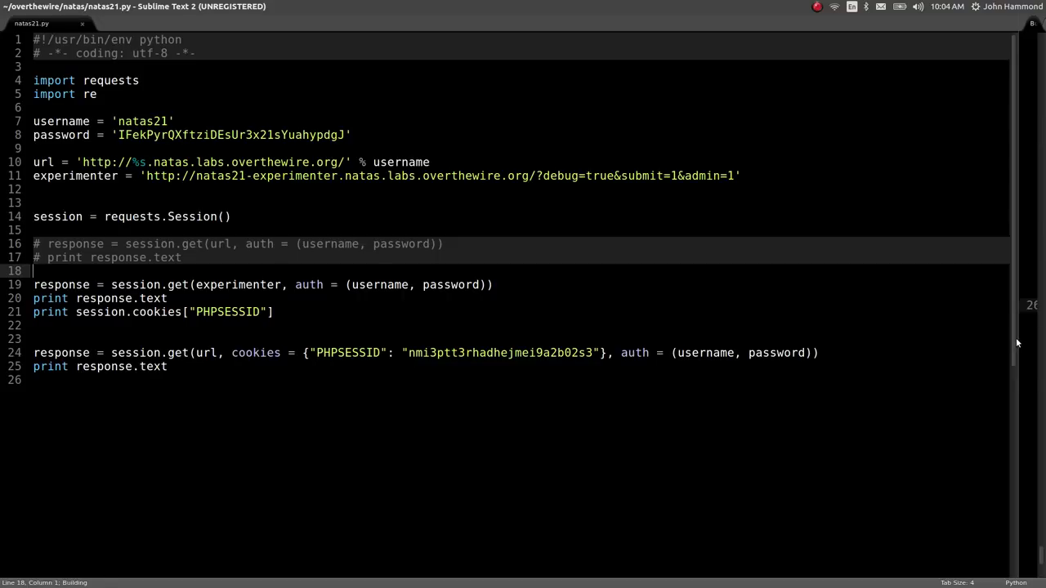
key("ctrl+b")
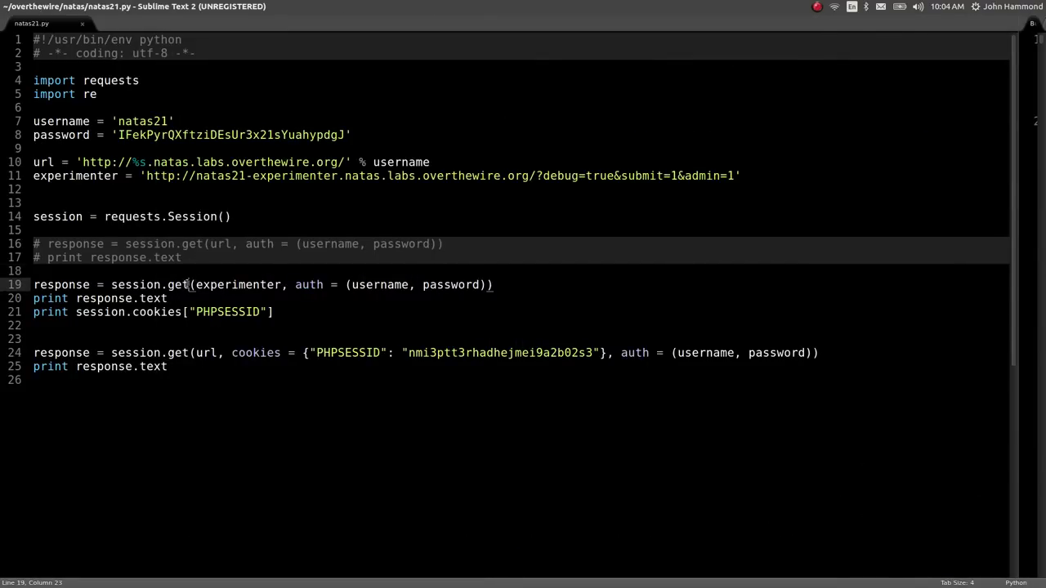
type("post")
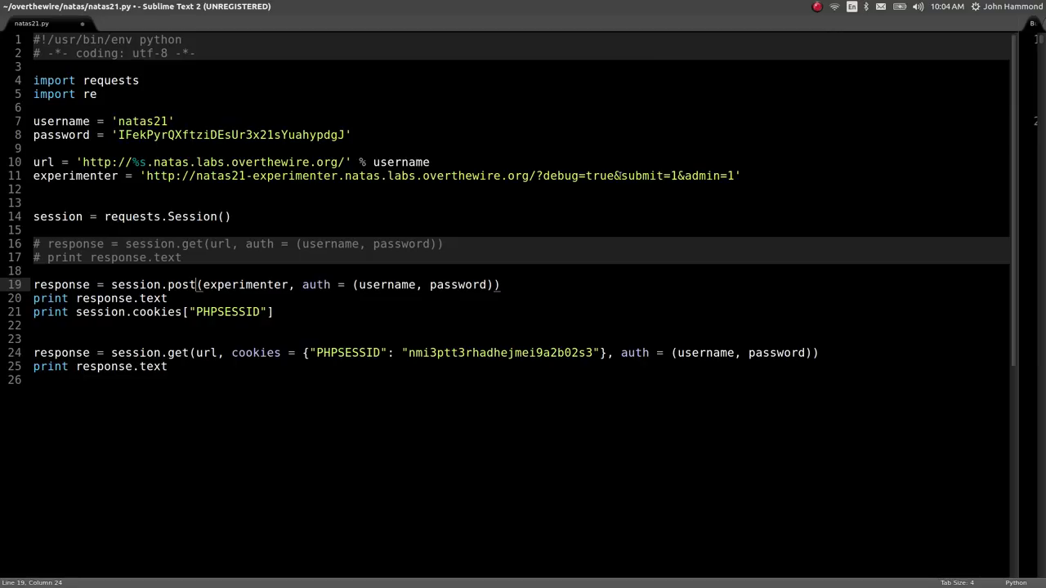
left_click_drag(615, 176, 735, 176)
type(" data = {\"submit\": \"1\", \"\"}, ")
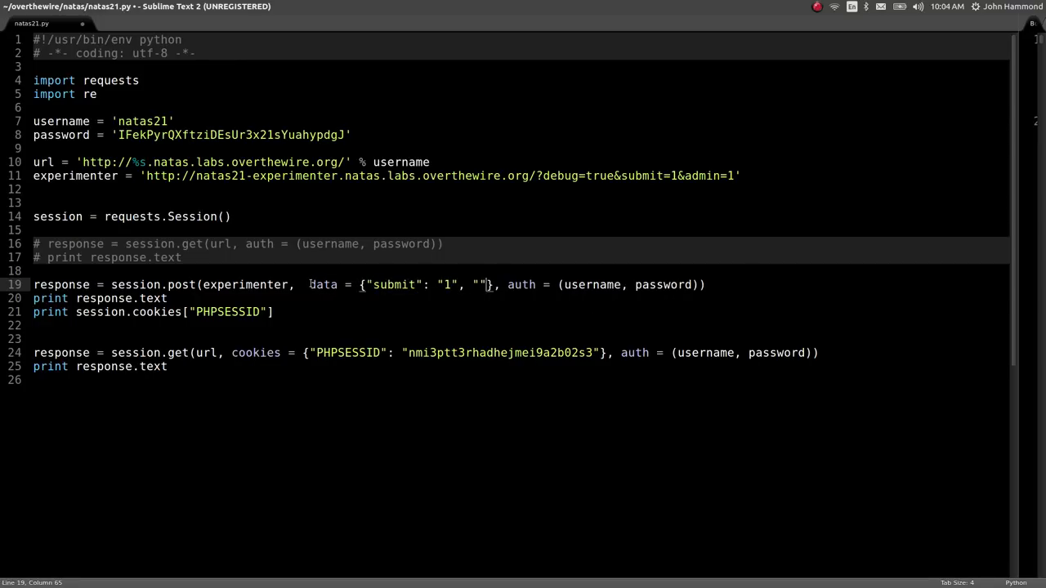
type("admin\": \"1")
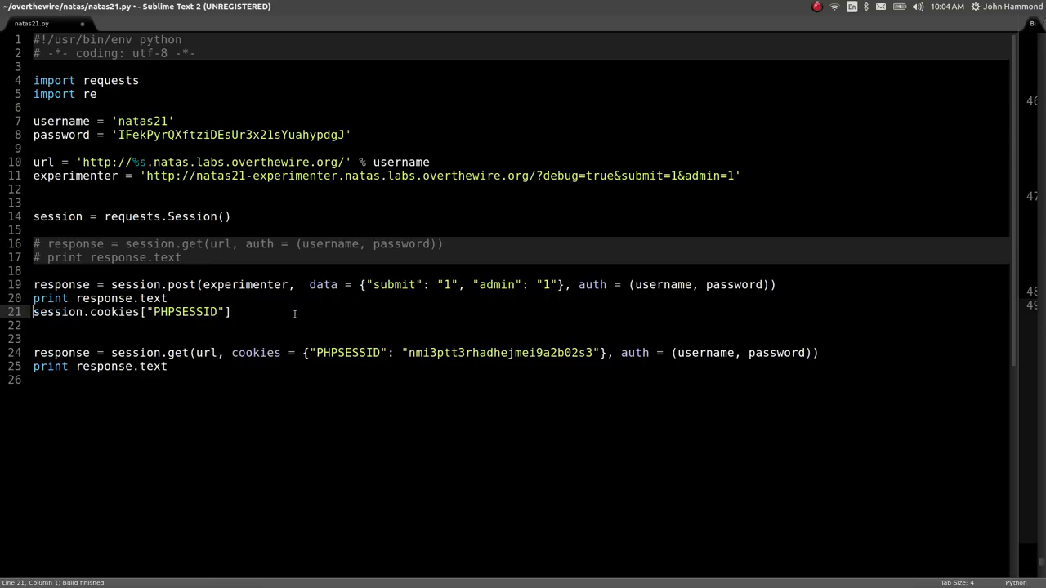
type("old_")
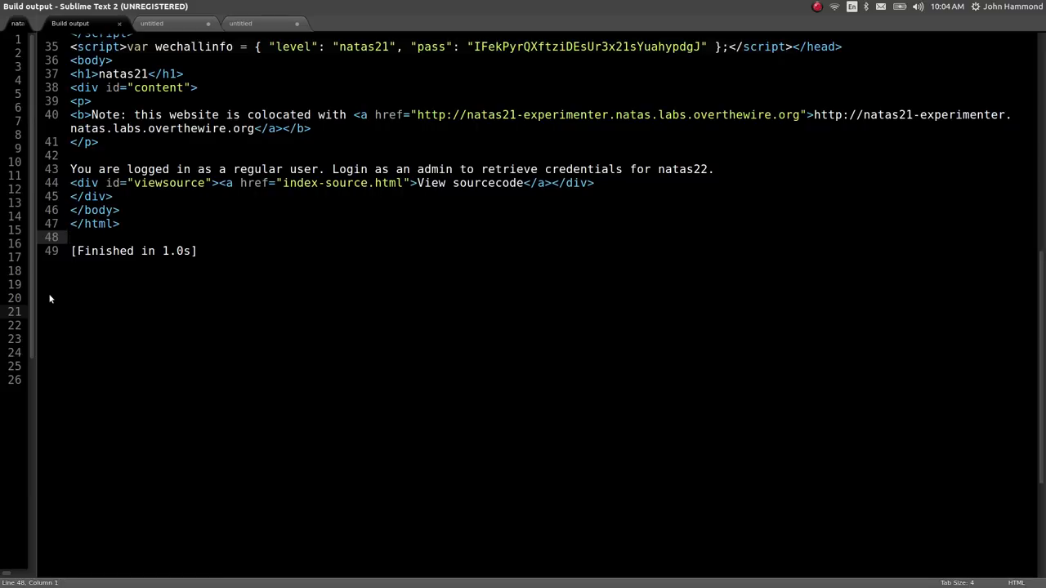
Replace the hard-coded PHPSESSID on line 24 with old_session and rerun natas21.py
left_click(33, 23)
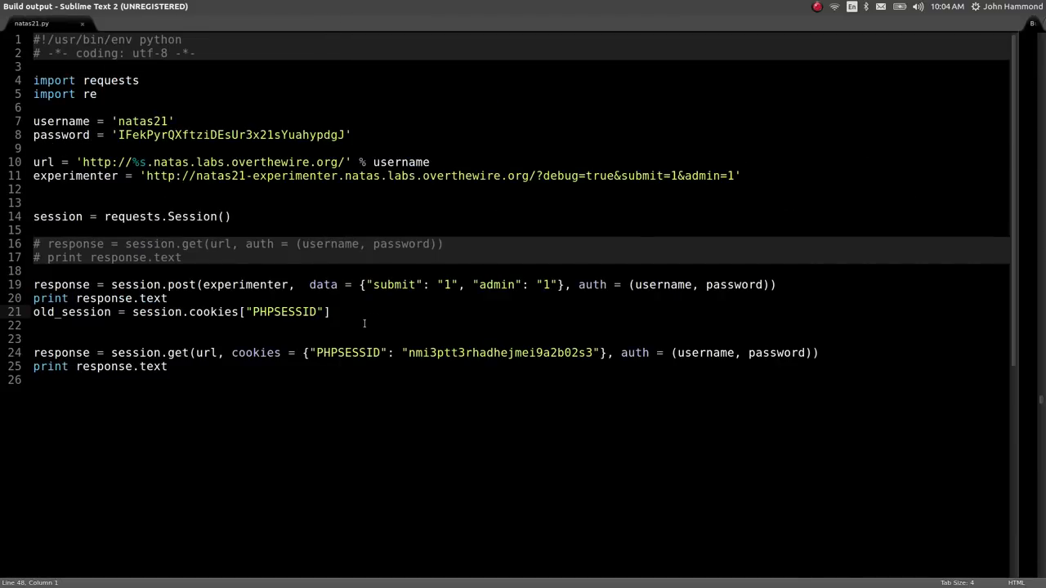
mouse_move(1021, 342)
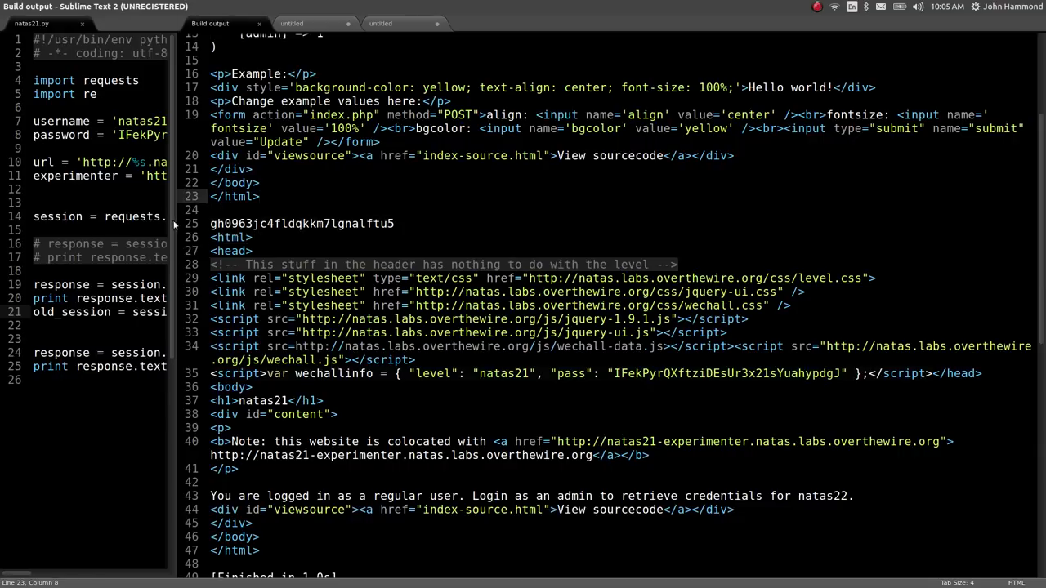
left_click(45, 23)
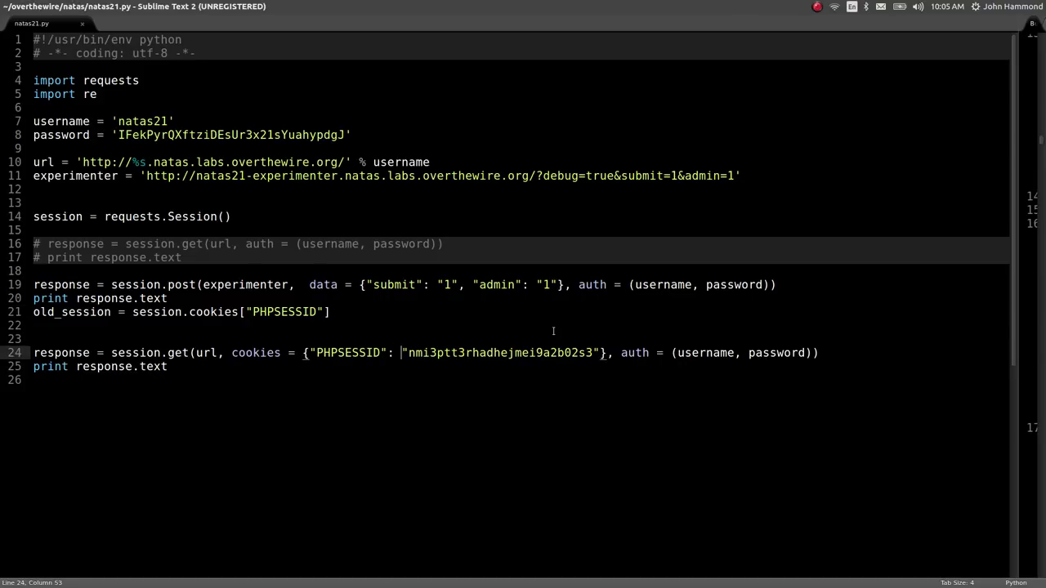
type("old_sessio")
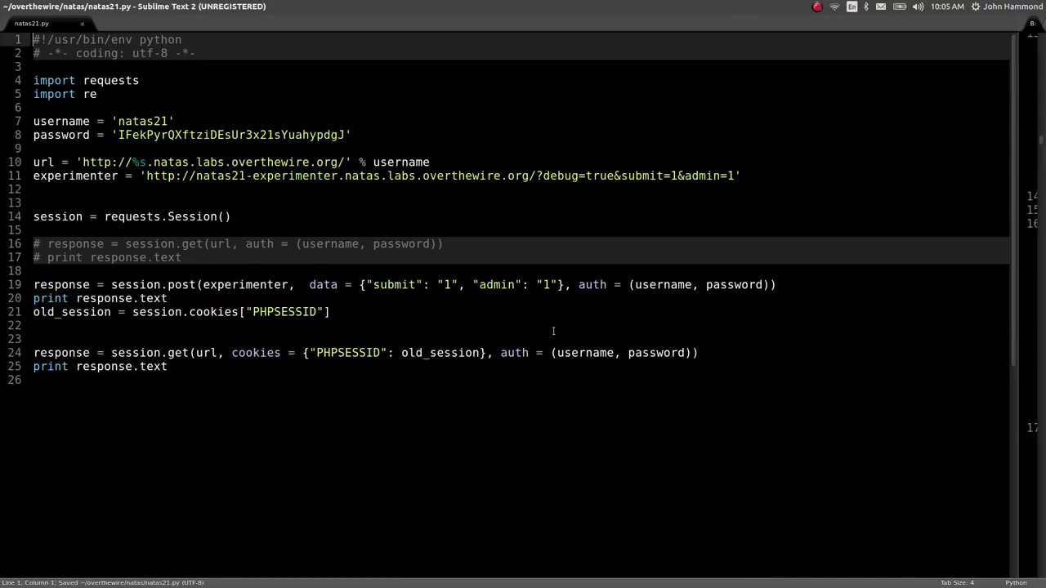
key("ctrl+b")
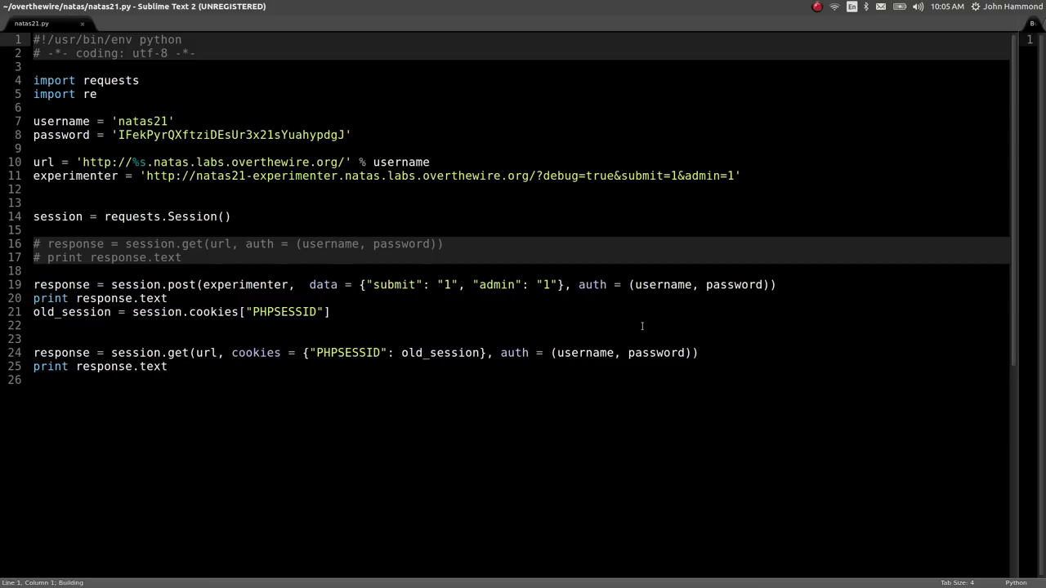
key("ctrl+b")
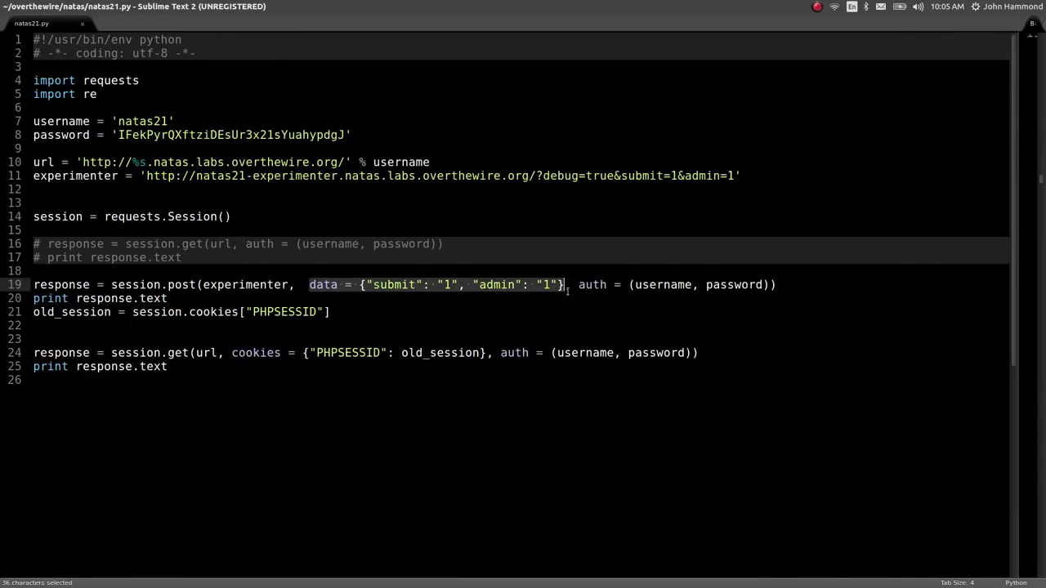
Remove the data={...} form argument, rerun, and widen the output to read the natas22 password
key("Delete")
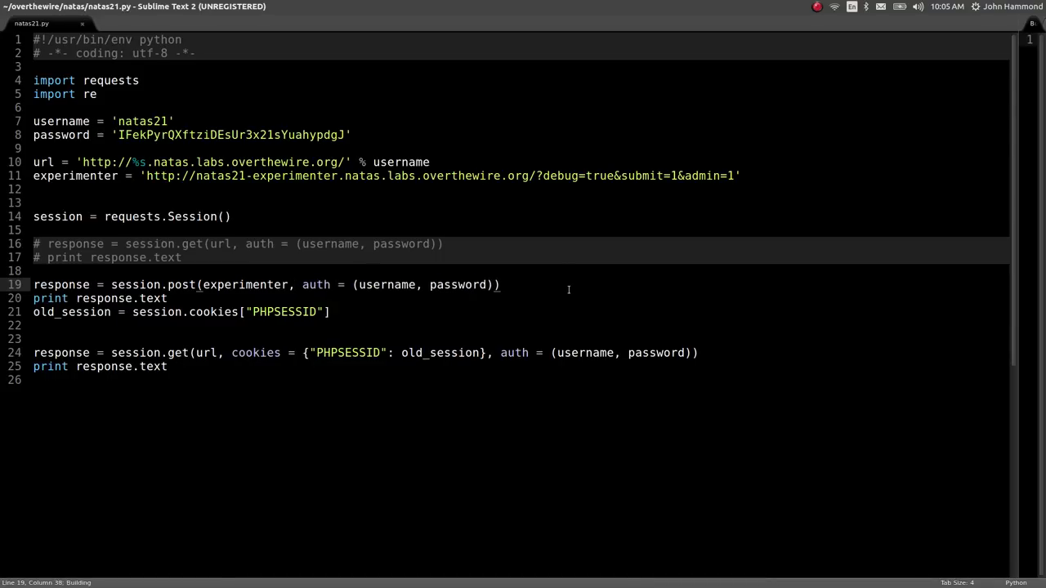
key("ctrl+b")
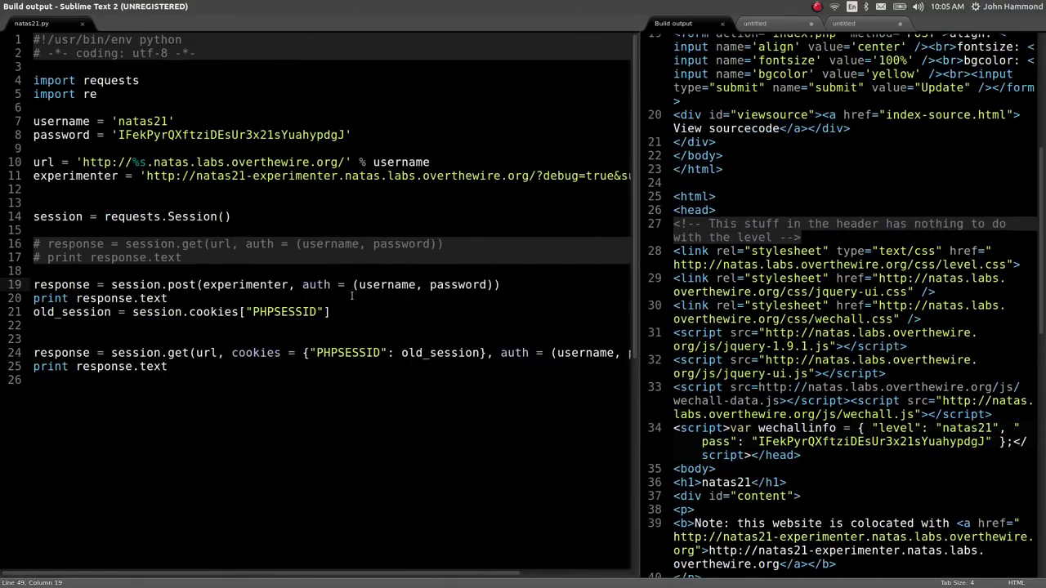
left_click_drag(132, 311, 330, 311)
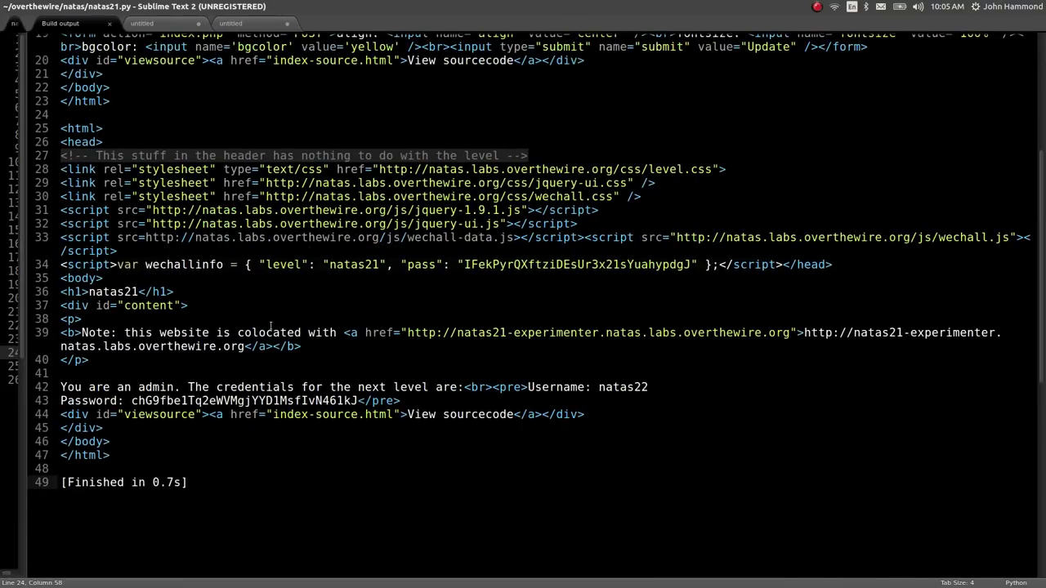
mouse_move(363, 381)
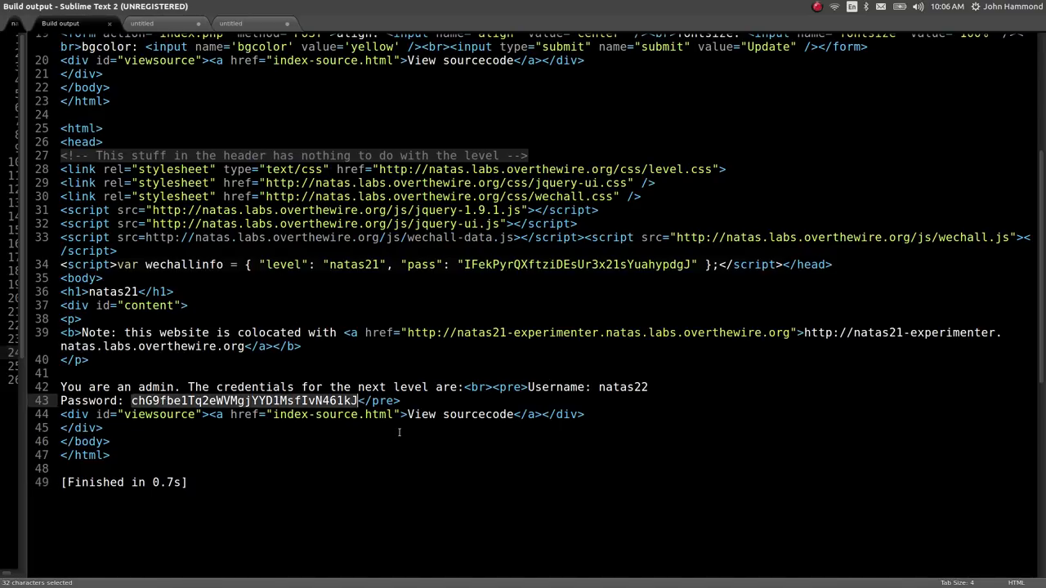
Save the natas21 script under the new name natas22.py
left_click(33, 23)
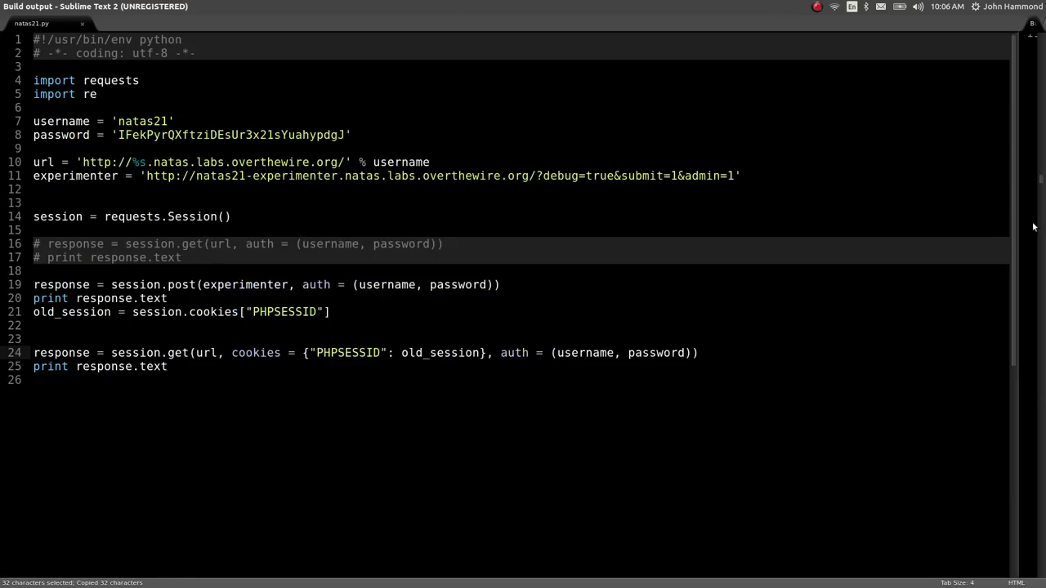
key("ctrl+shift+s")
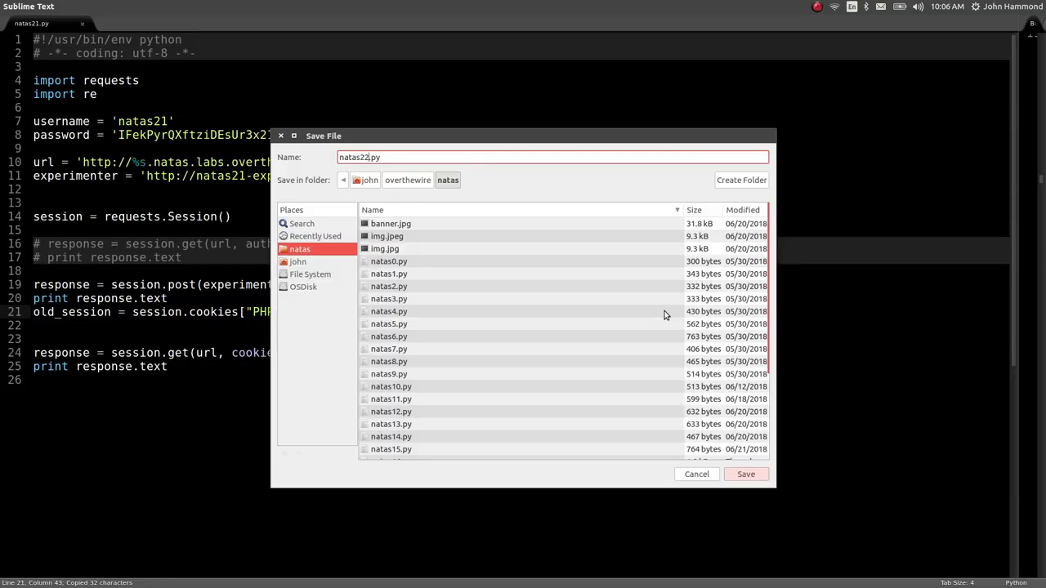
left_click(744, 474)
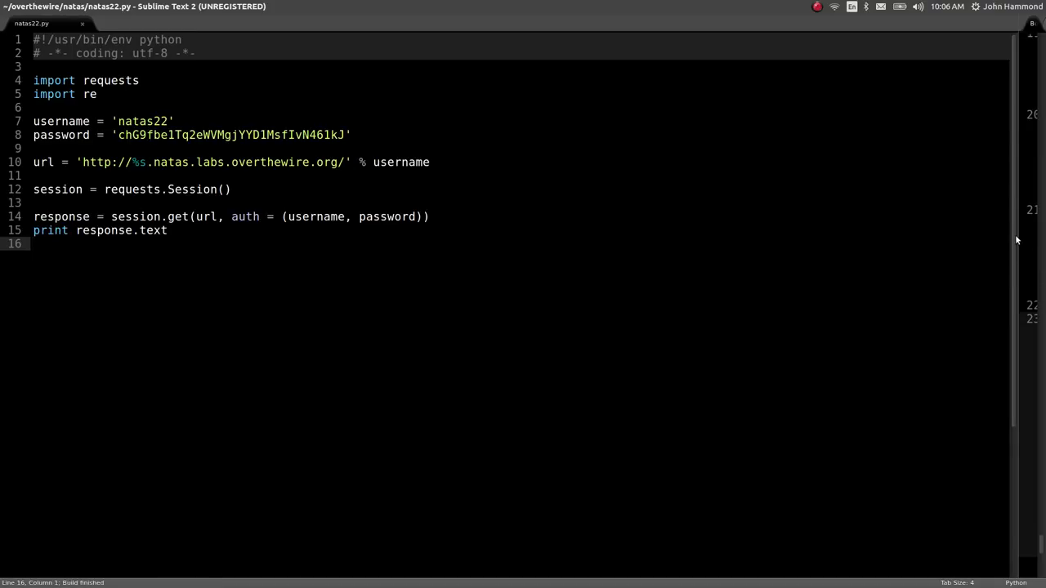
Run natas22.py and view the returned natas22 page HTML in the build output
key("ctrl+b")
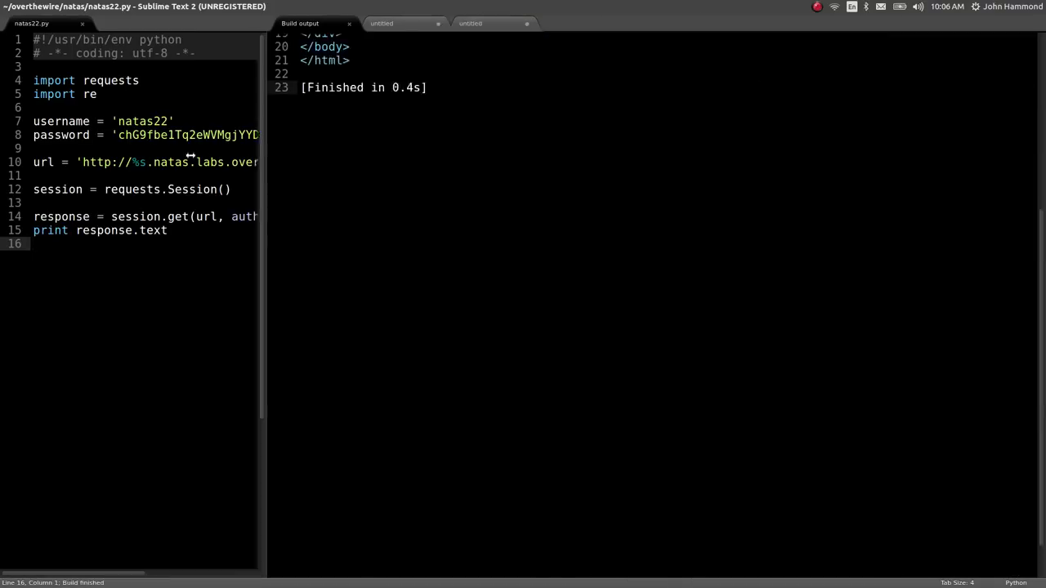
left_click(314, 23)
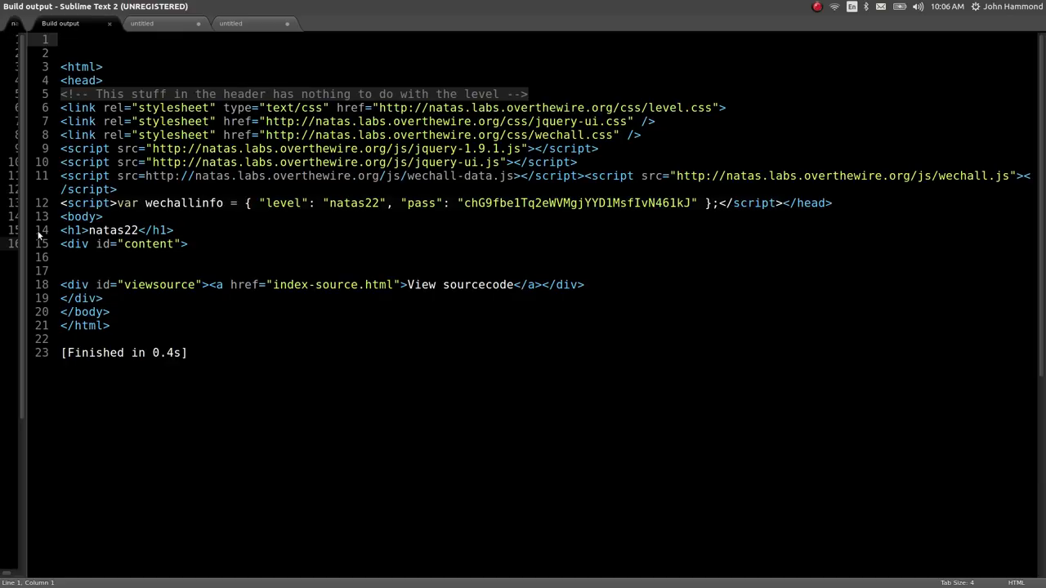
left_click(61, 39)
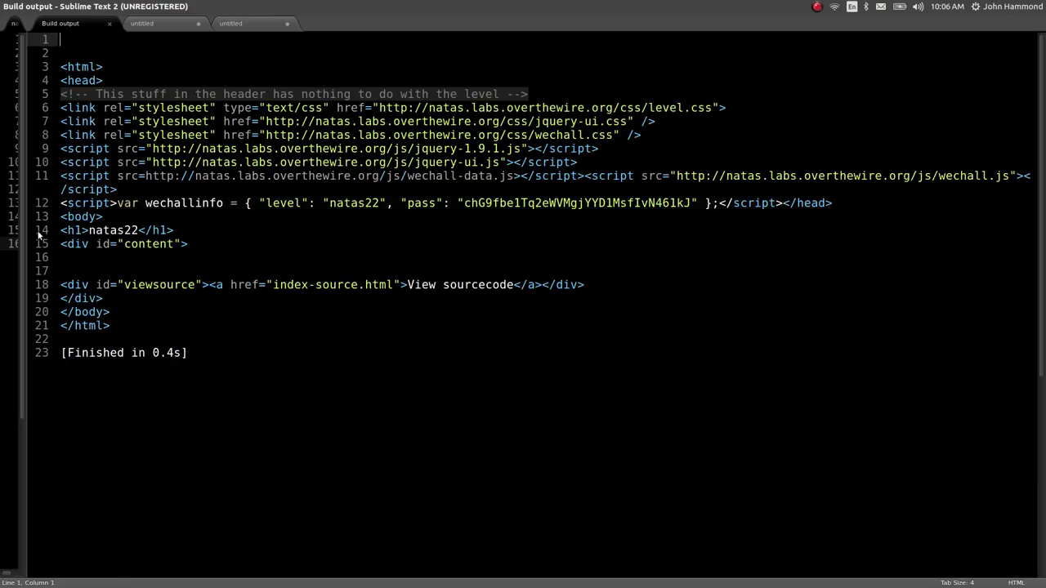